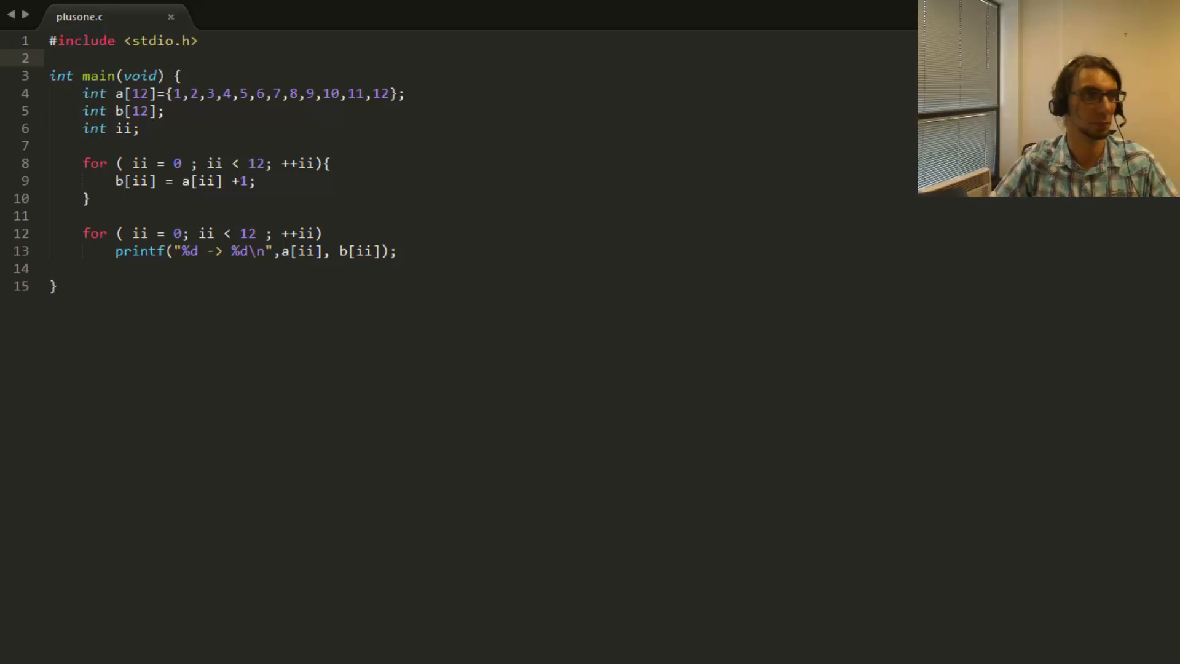
Step: Give array b a's initialiser {1,...,12} and declare a new int array c[12]
click(407, 93)
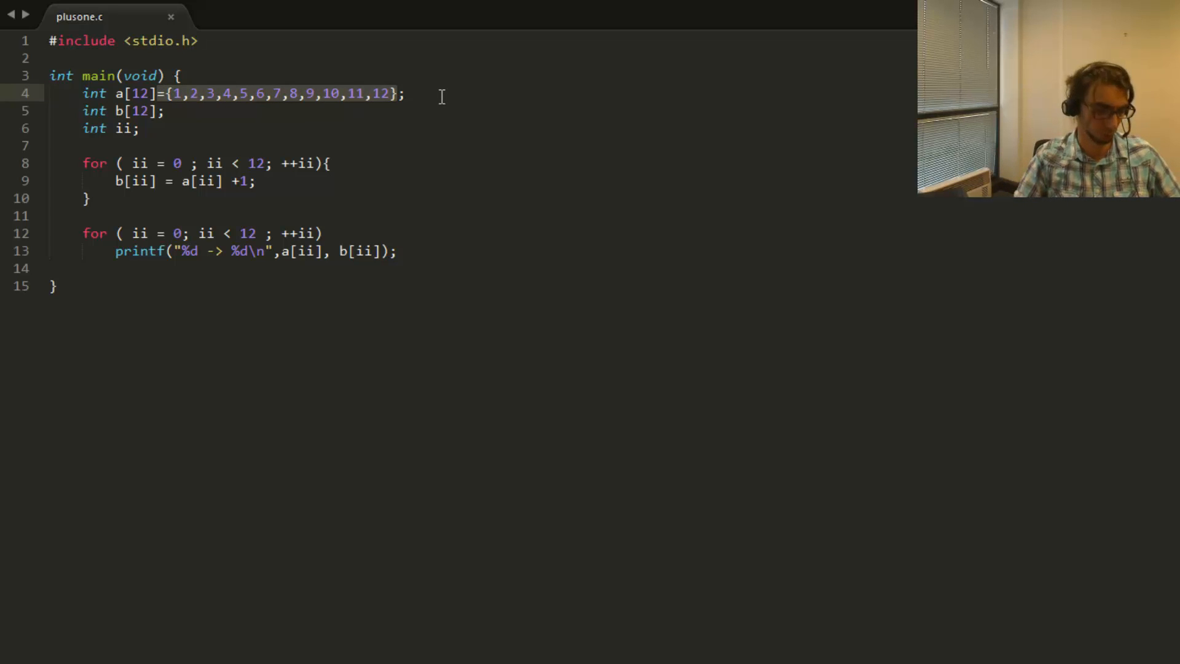
text(={1,2,3,4,5,6,7,8,9,10,11,12})
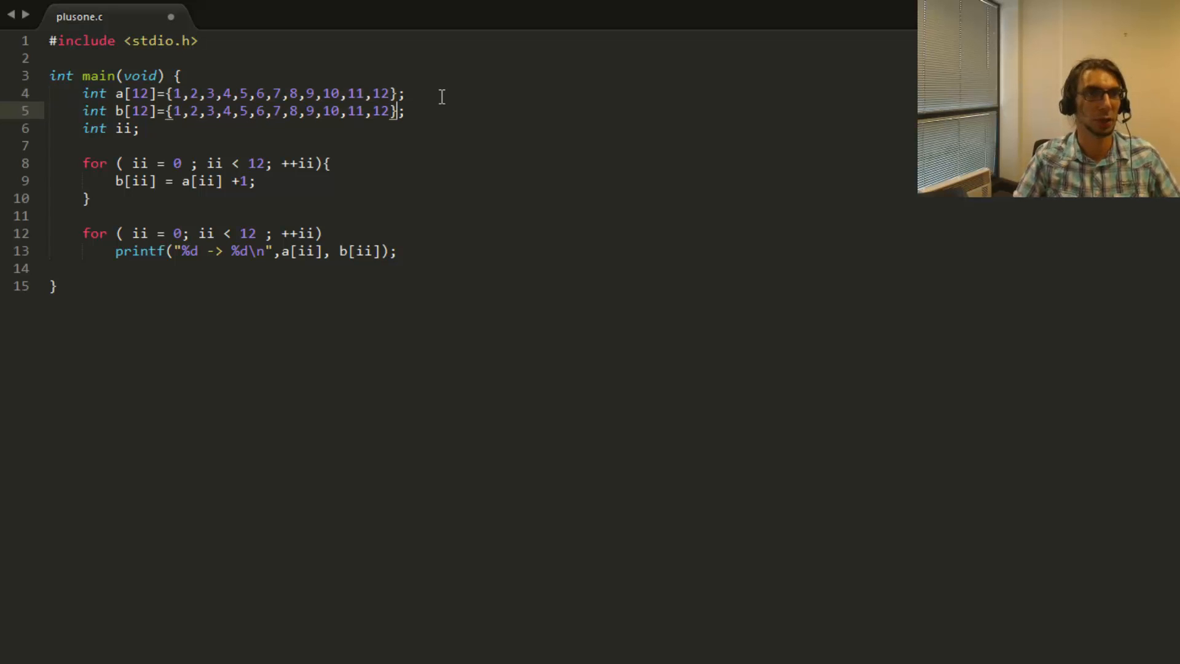
text(int c[)
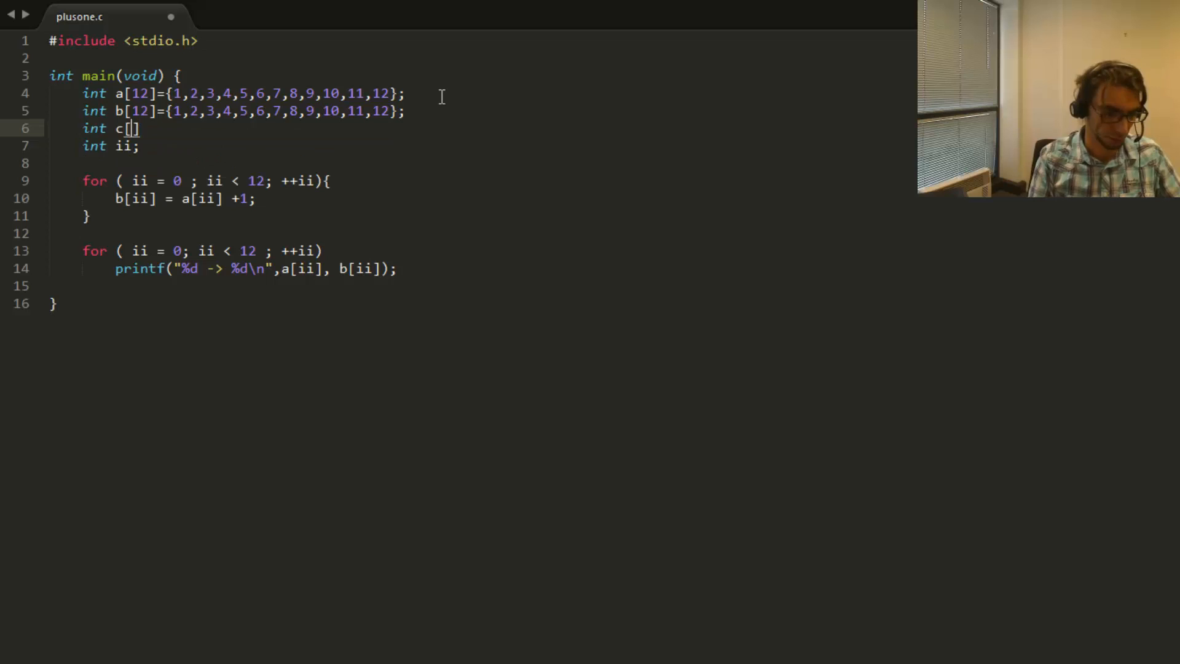
text(12)
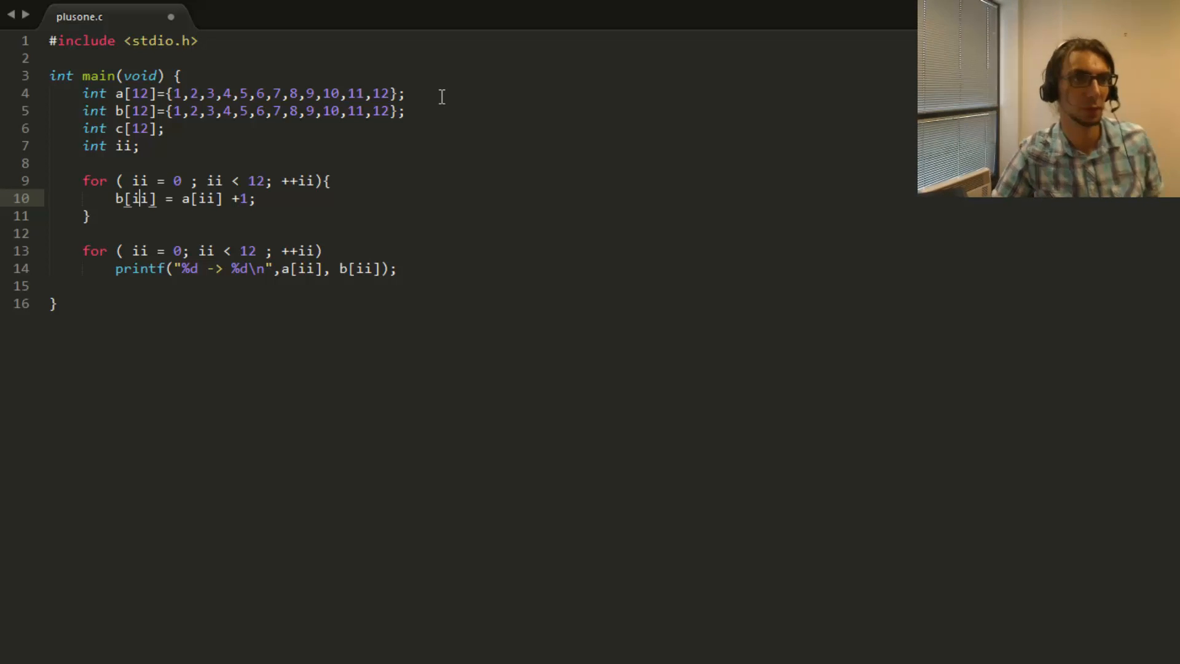
text(c)
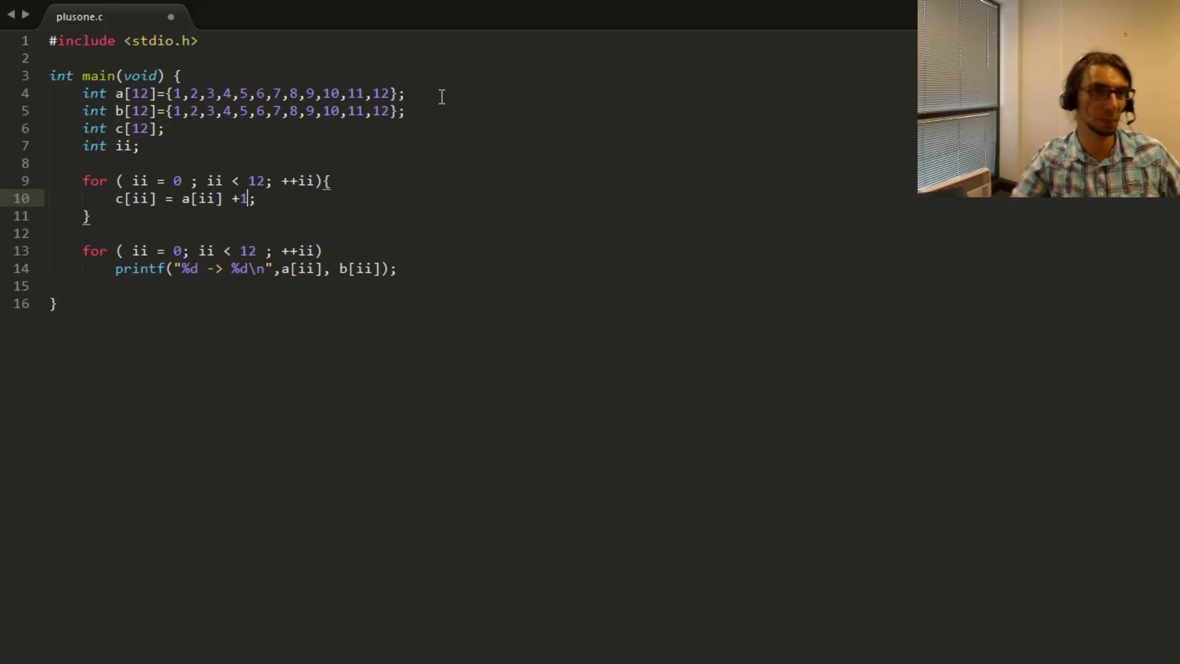
Step: Store a[ii] + b[ii] in c[ii] and print it as '%d + %d = %d'
text(b[ii])
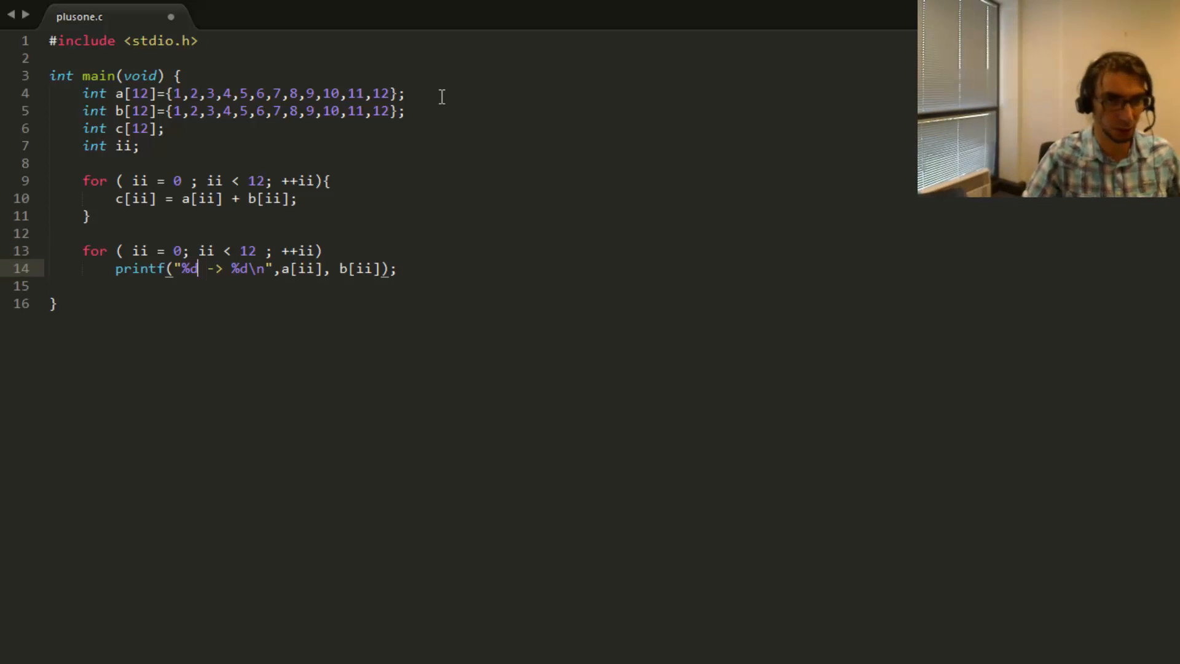
text(+ μ)
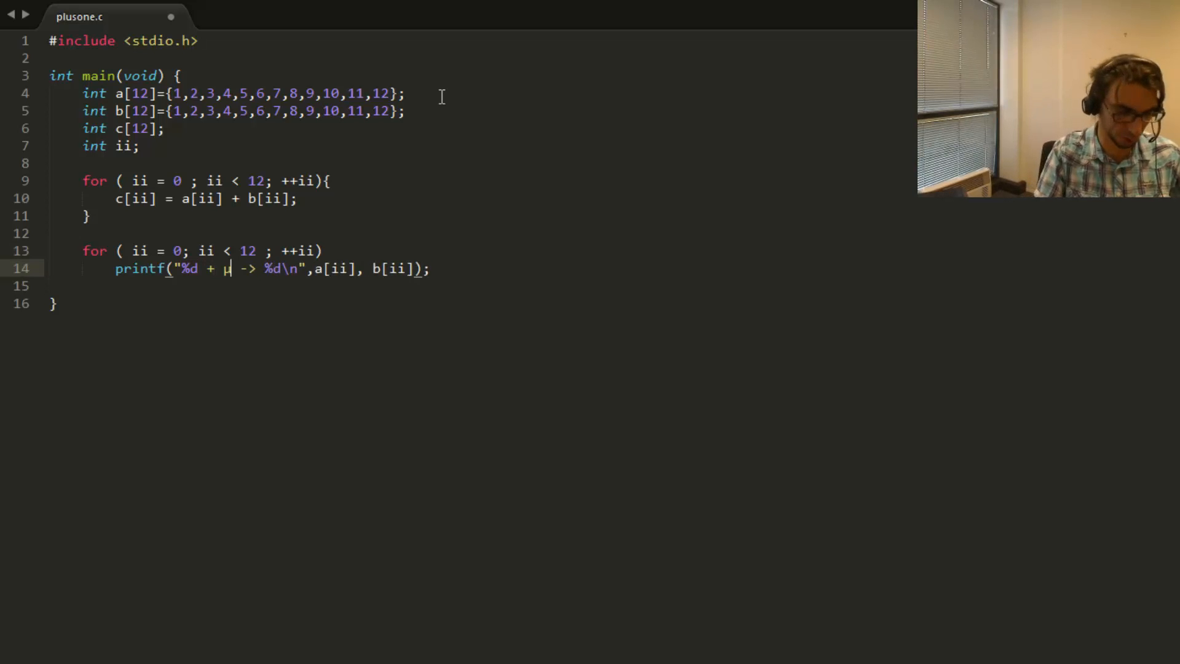
text(d)
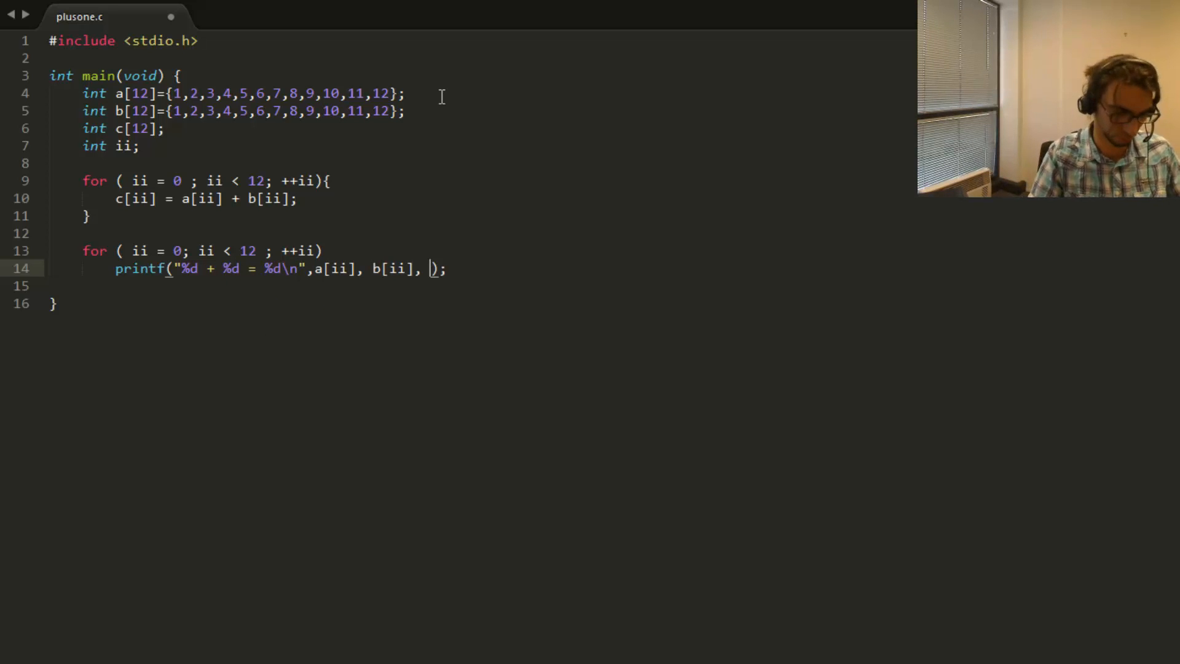
text(c[ii])
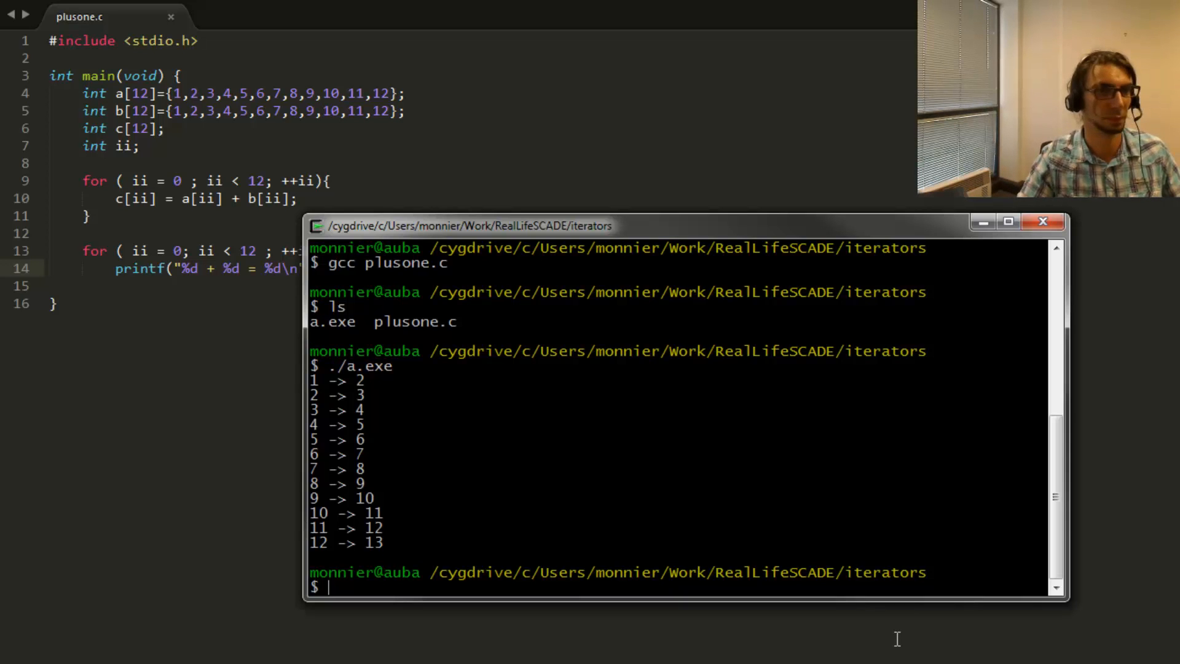
Step: Recompile plusone.c with gcc and run ./a.exe in Cygwin Terminal
text(./a.exe)
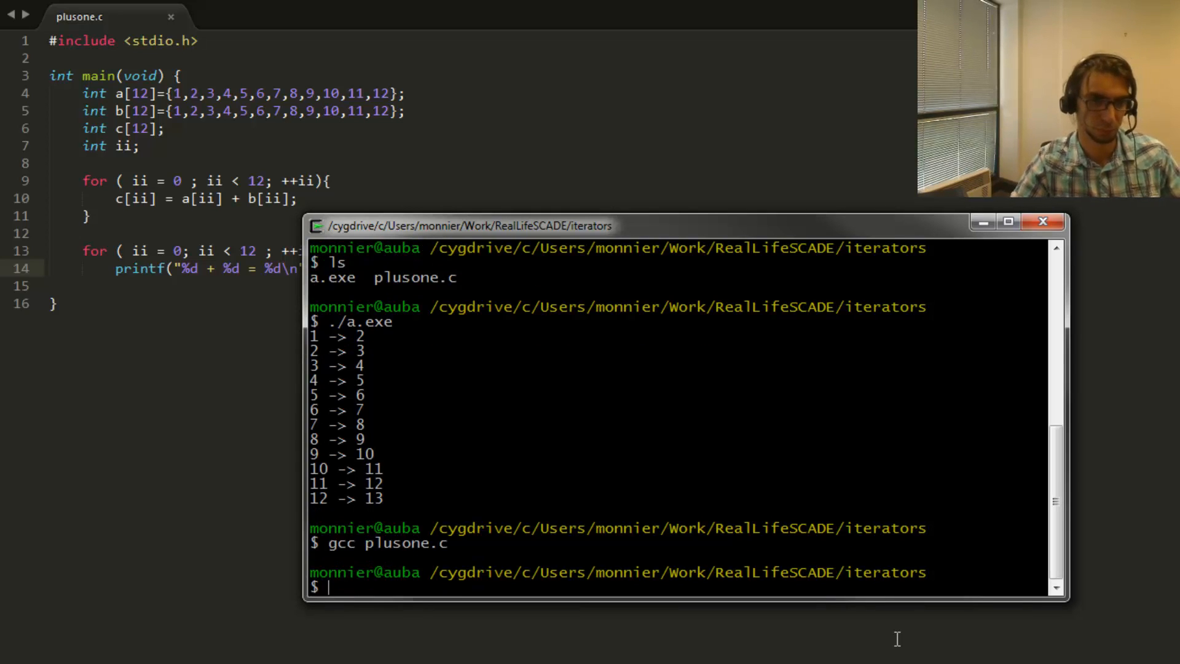
text(./g)
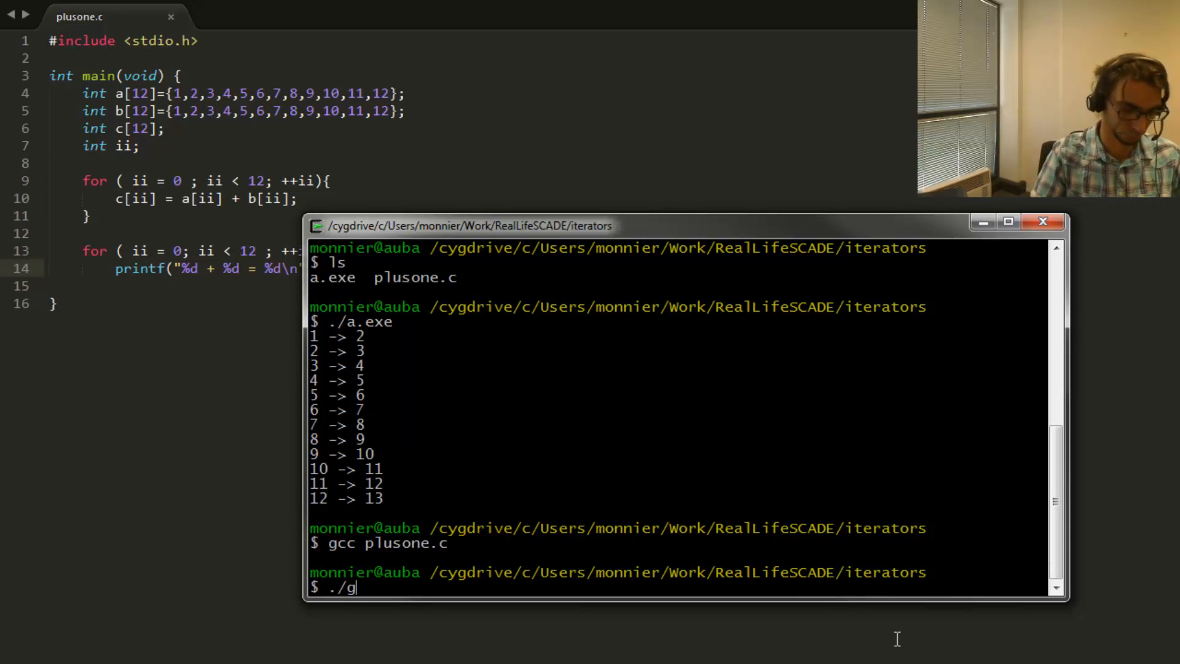
text(a.exe)
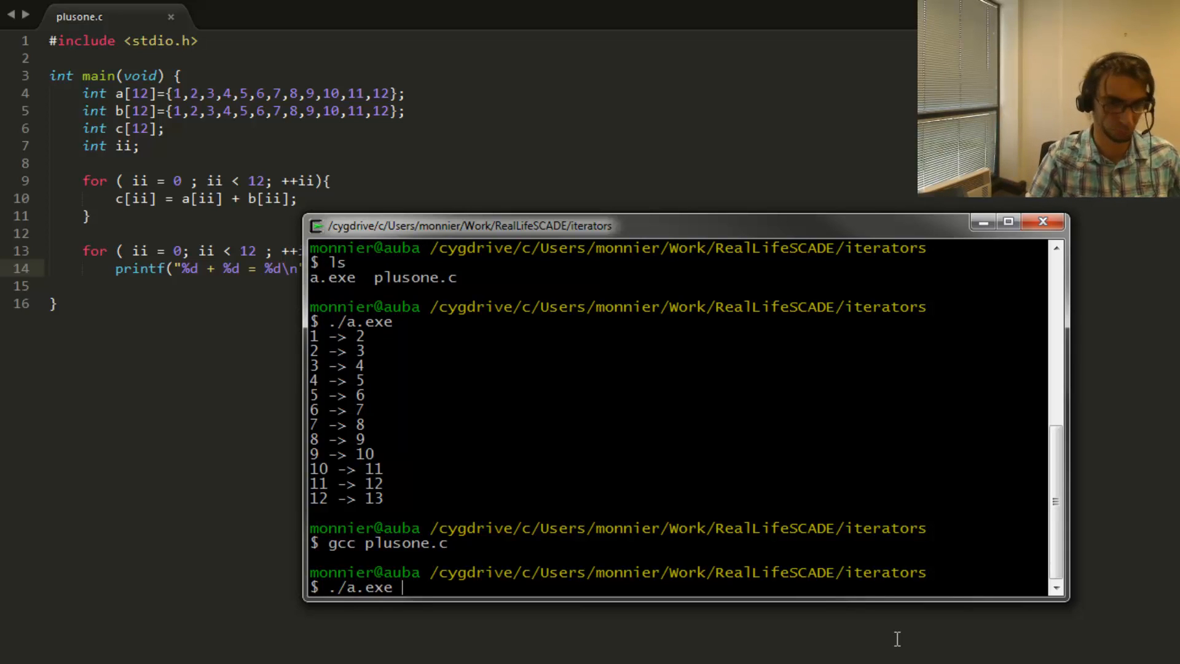
key(Return)
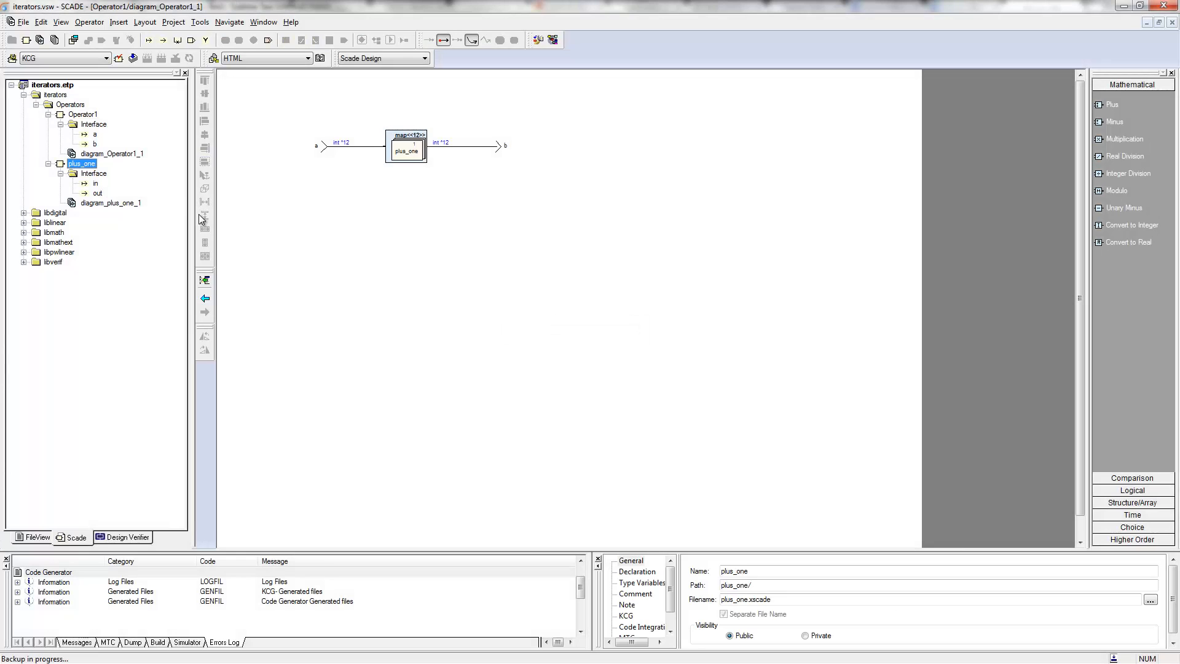
mouse_move(312, 211)
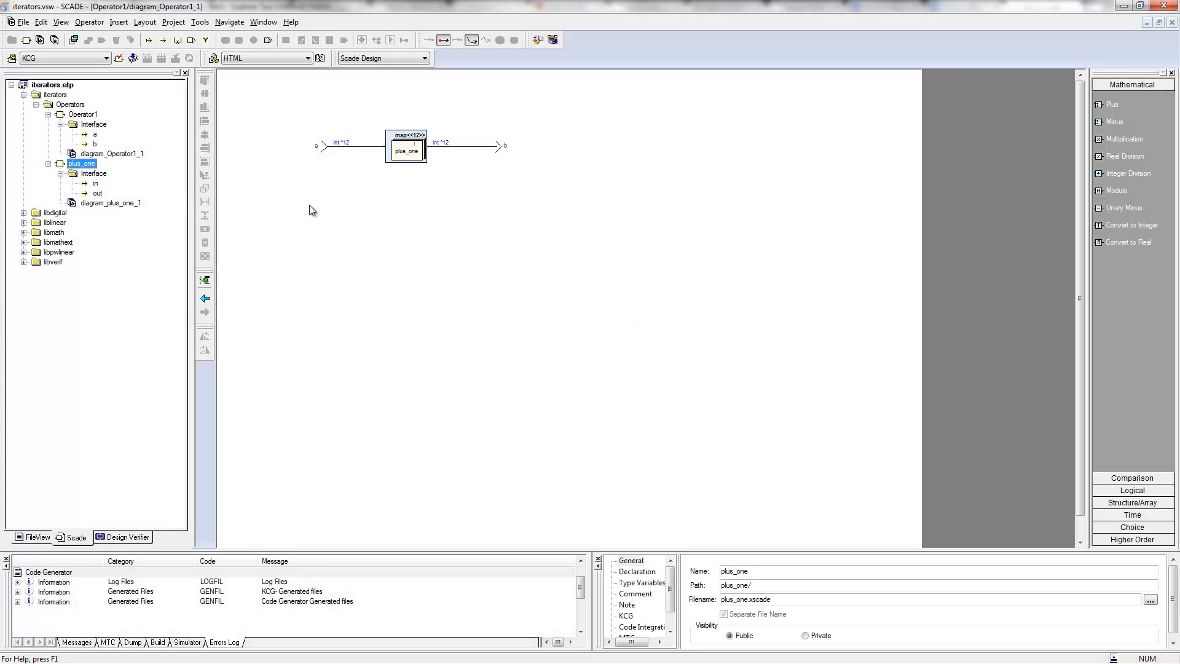
Step: Insert a new operator named plus with interface variables s_a, s_b and s_c
click(83, 114)
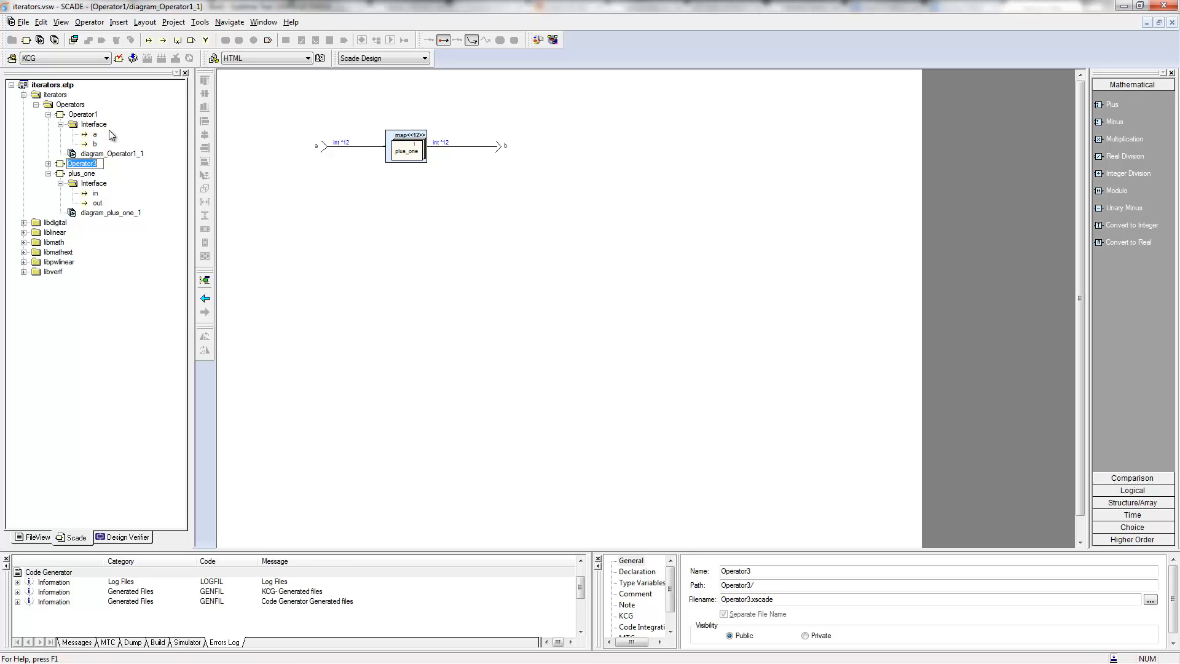
text(plus)
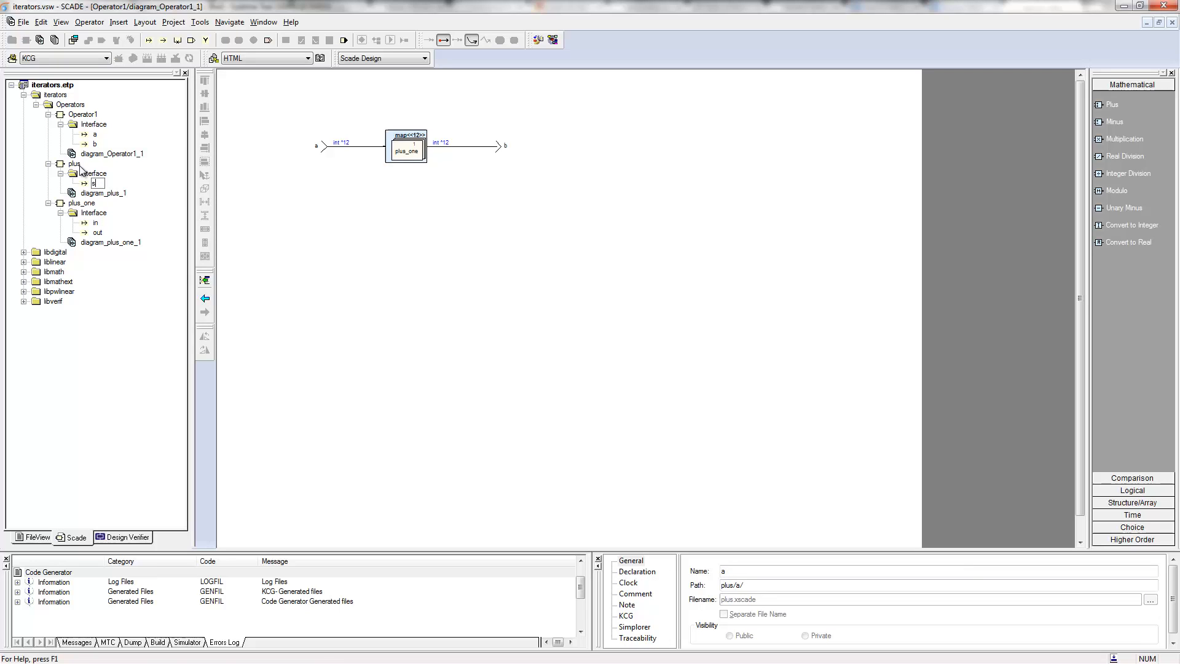
text(_a)
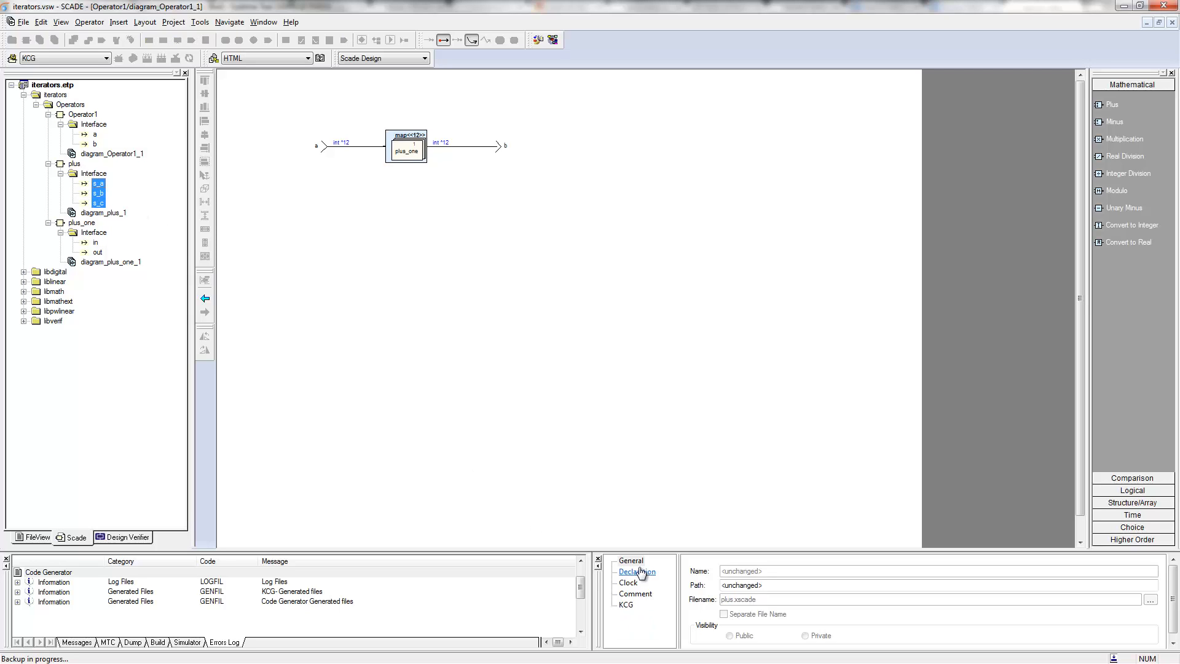
Step: Set the Type of s_a, s_b and s_c to int on the Declaration tab
click(636, 572)
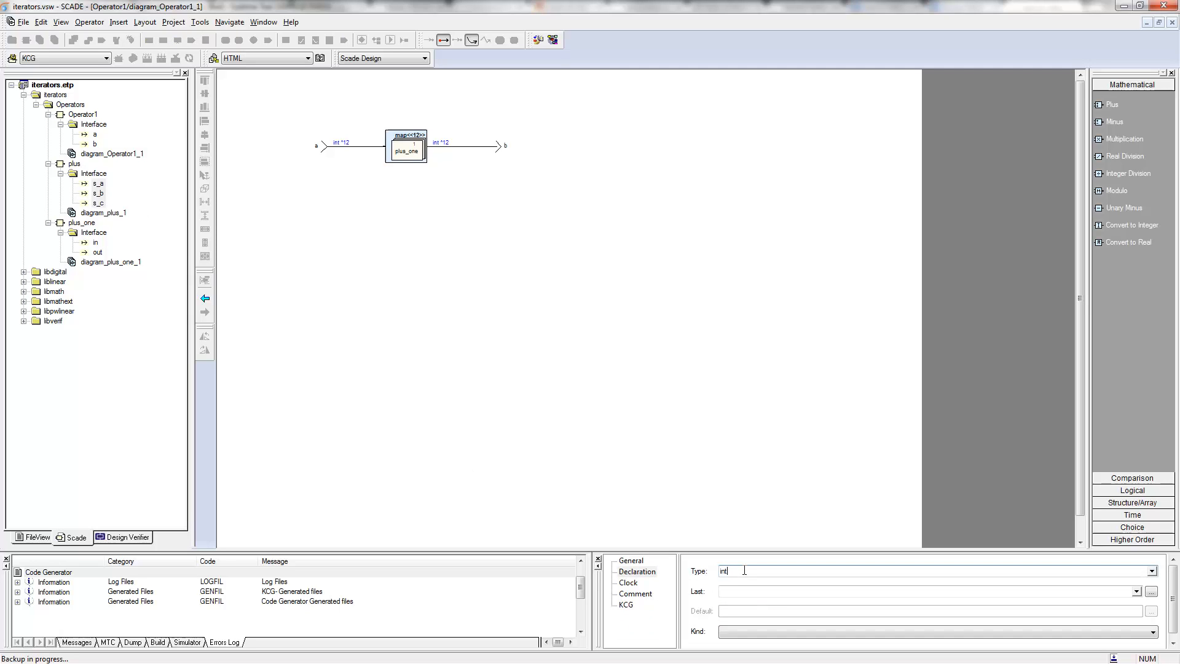
click(83, 114)
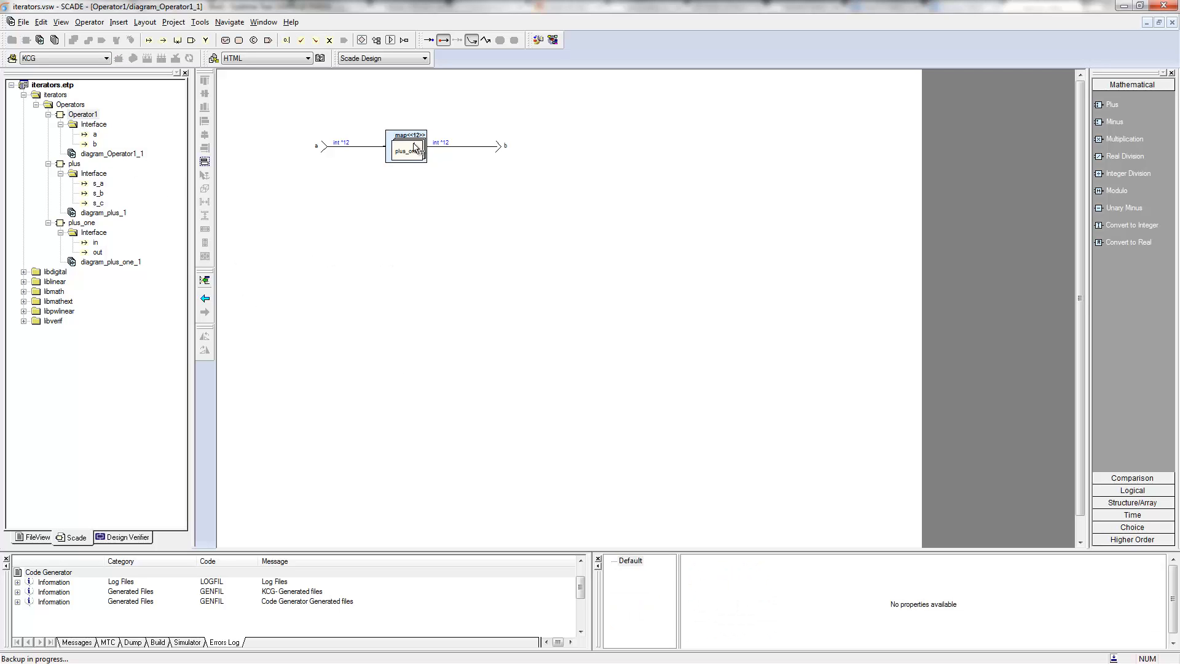
click(406, 145)
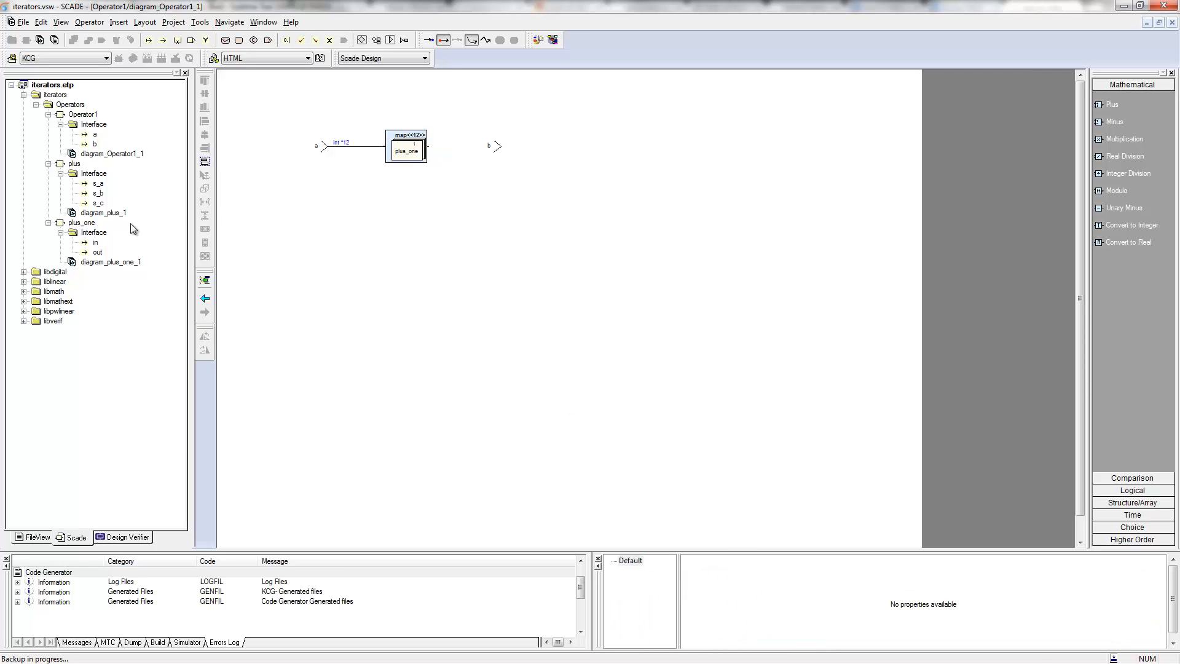
click(95, 144)
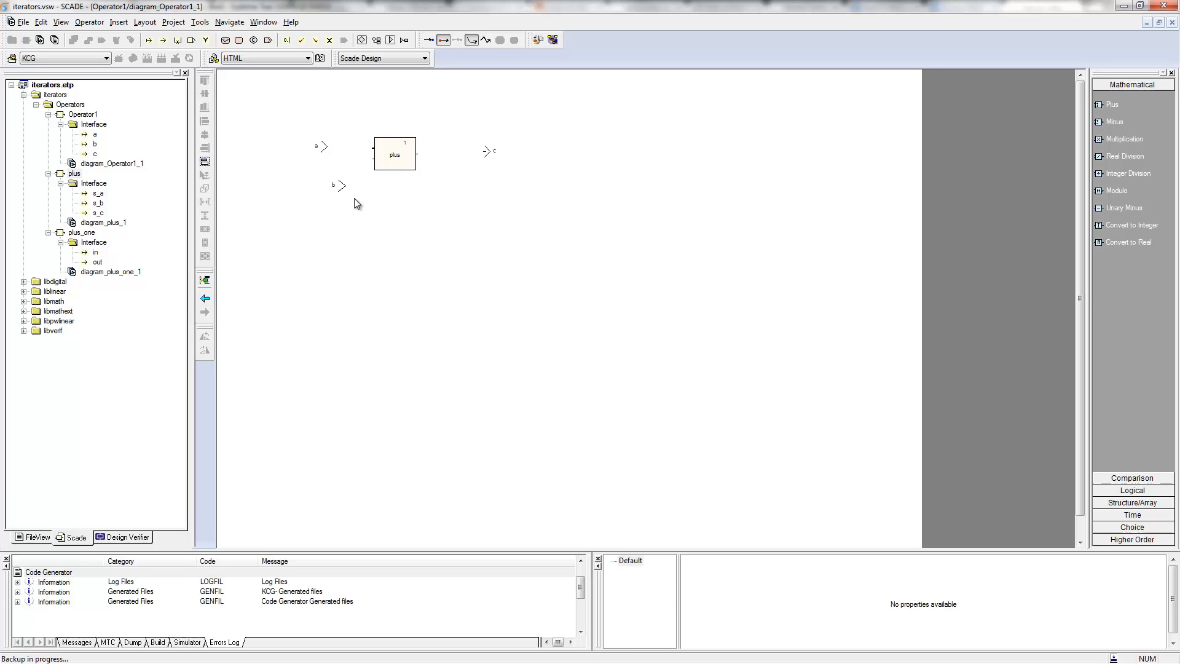
mouse_move(395, 159)
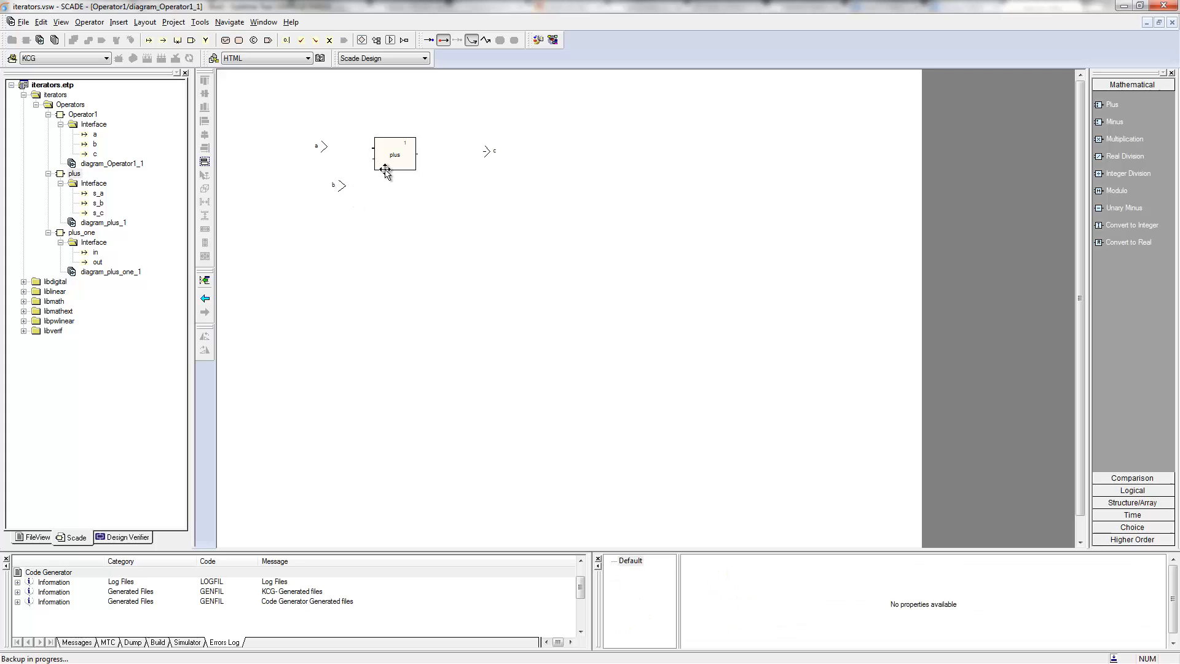
mouse_move(410, 198)
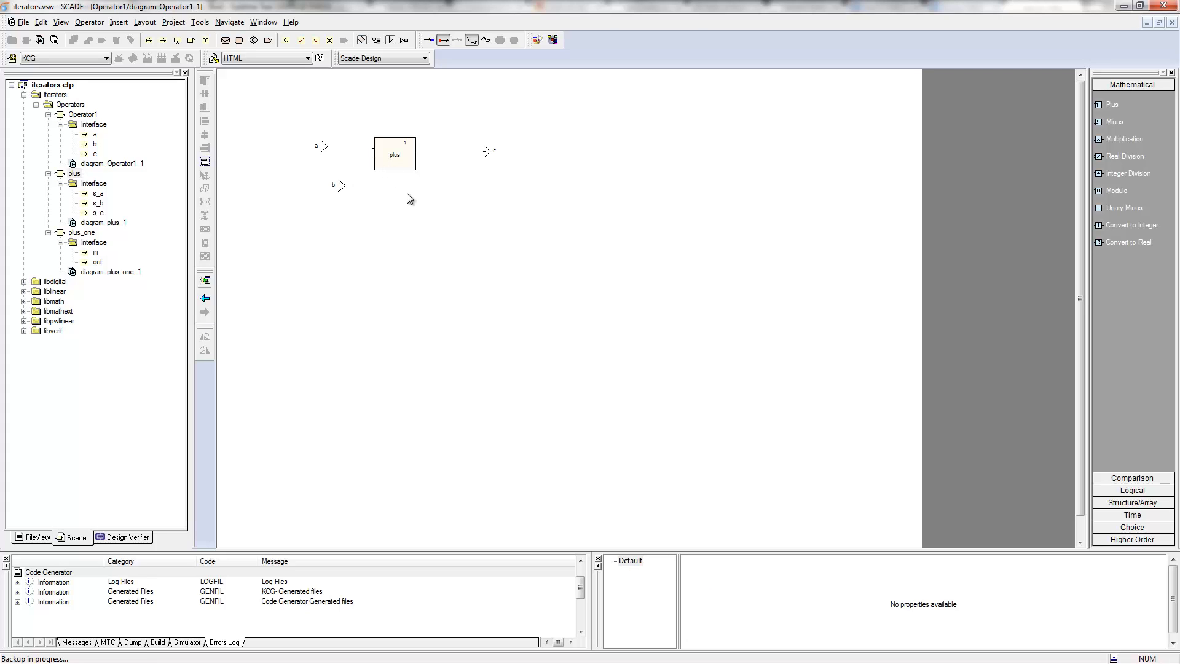
mouse_move(396, 126)
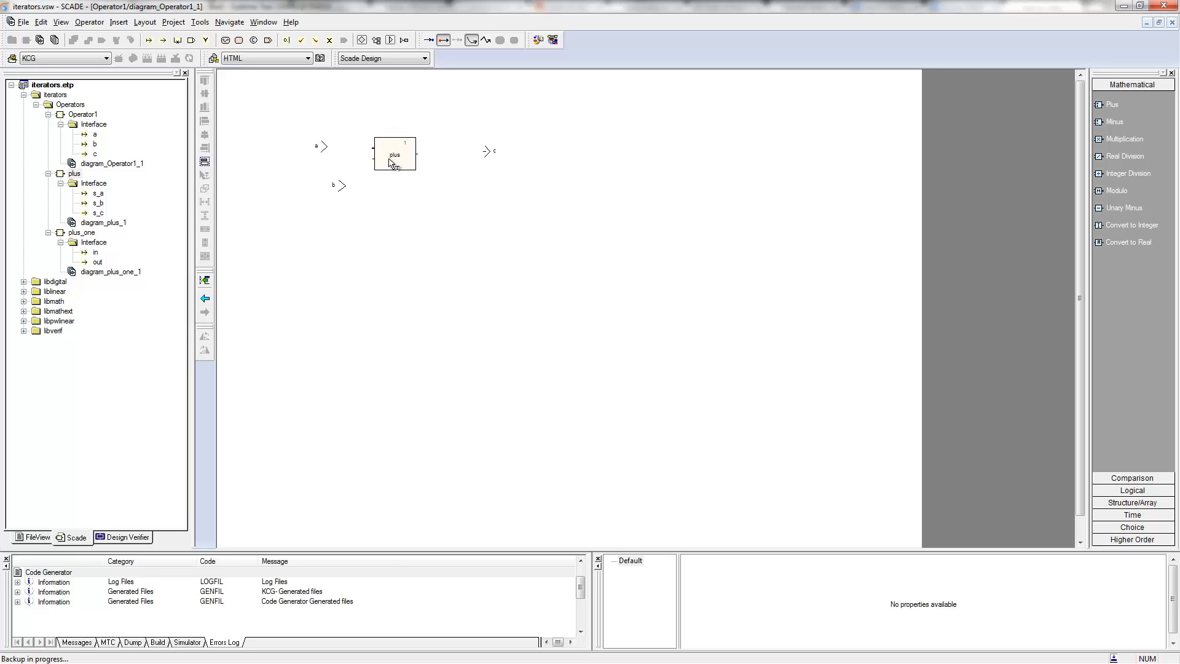
Step: Wrap the plus block in a map iterator and set input b's type to int^12
right_click(395, 154)
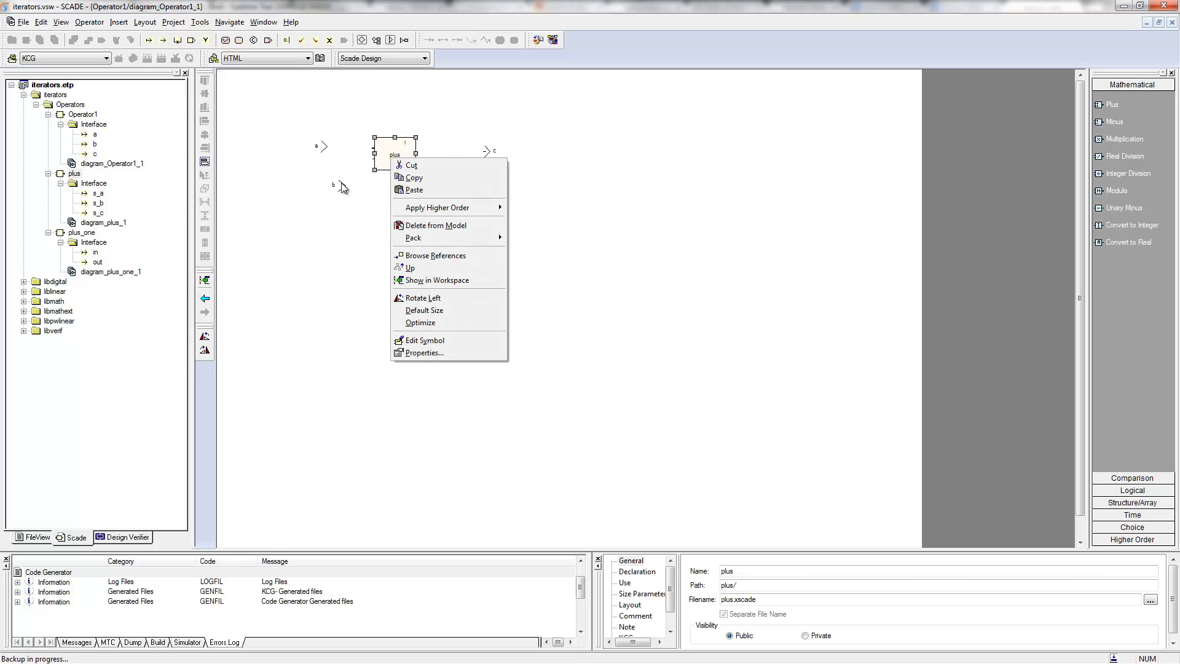
mouse_move(436, 207)
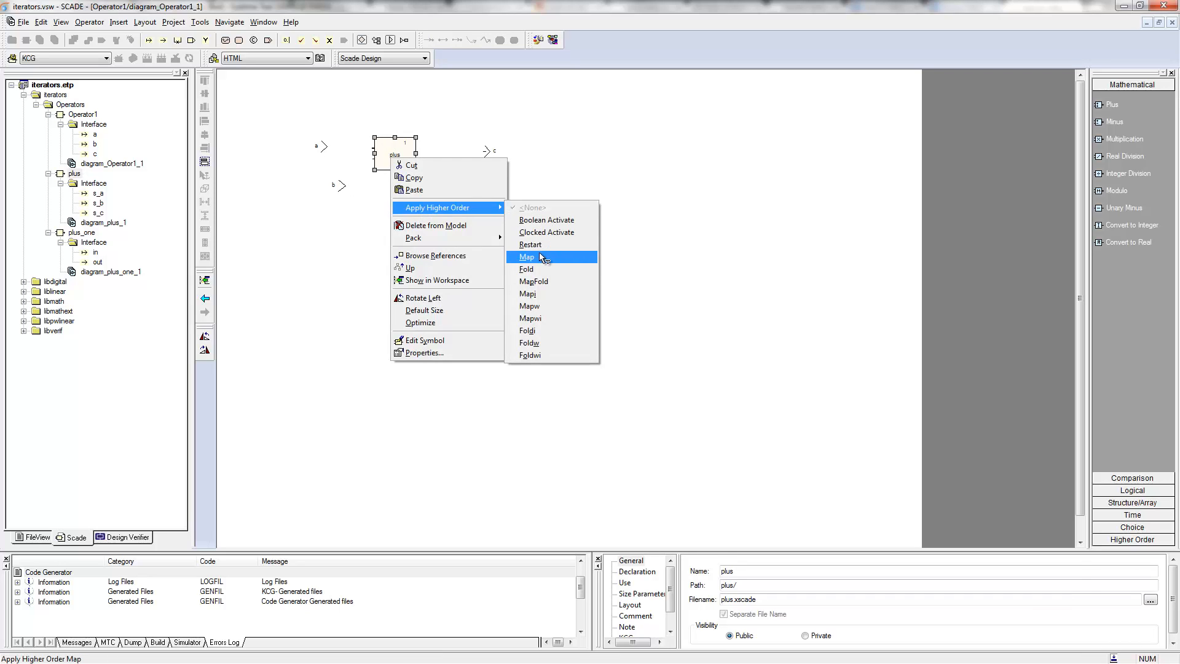
click(526, 257)
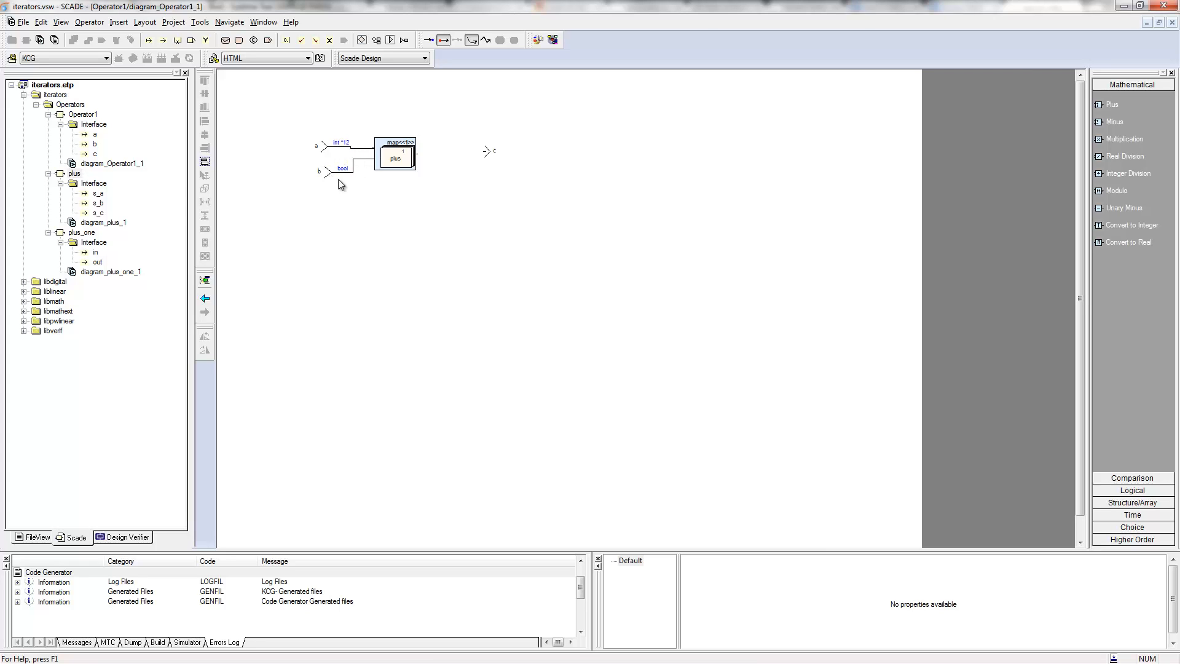
click(94, 144)
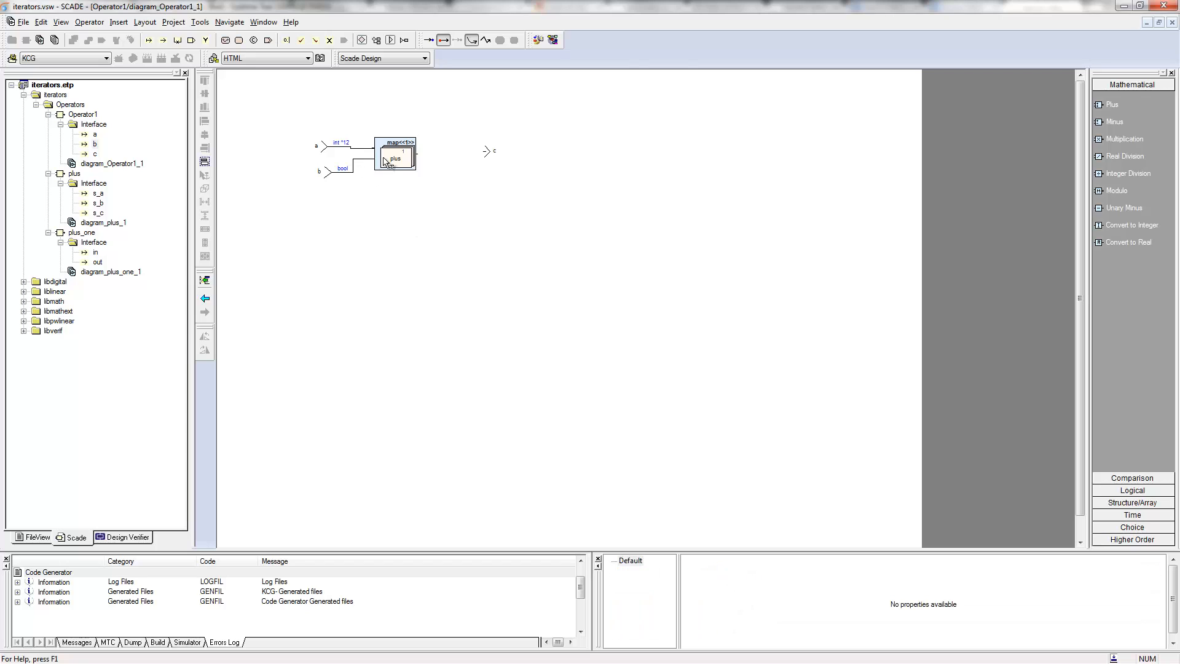
click(343, 168)
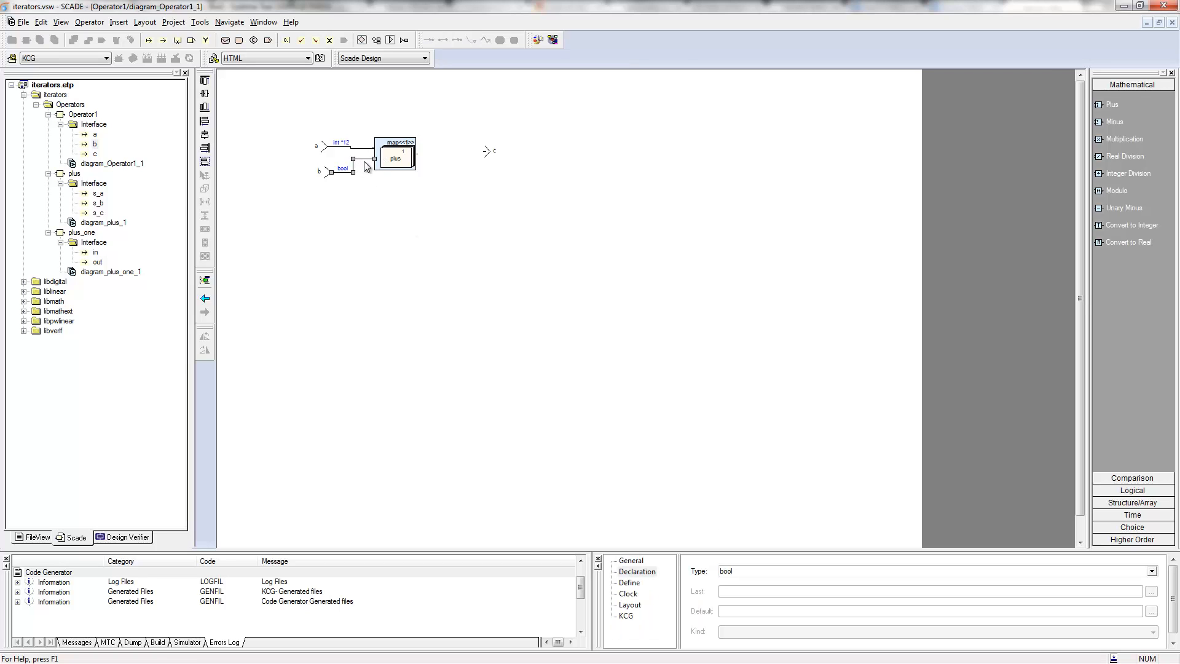
click(395, 155)
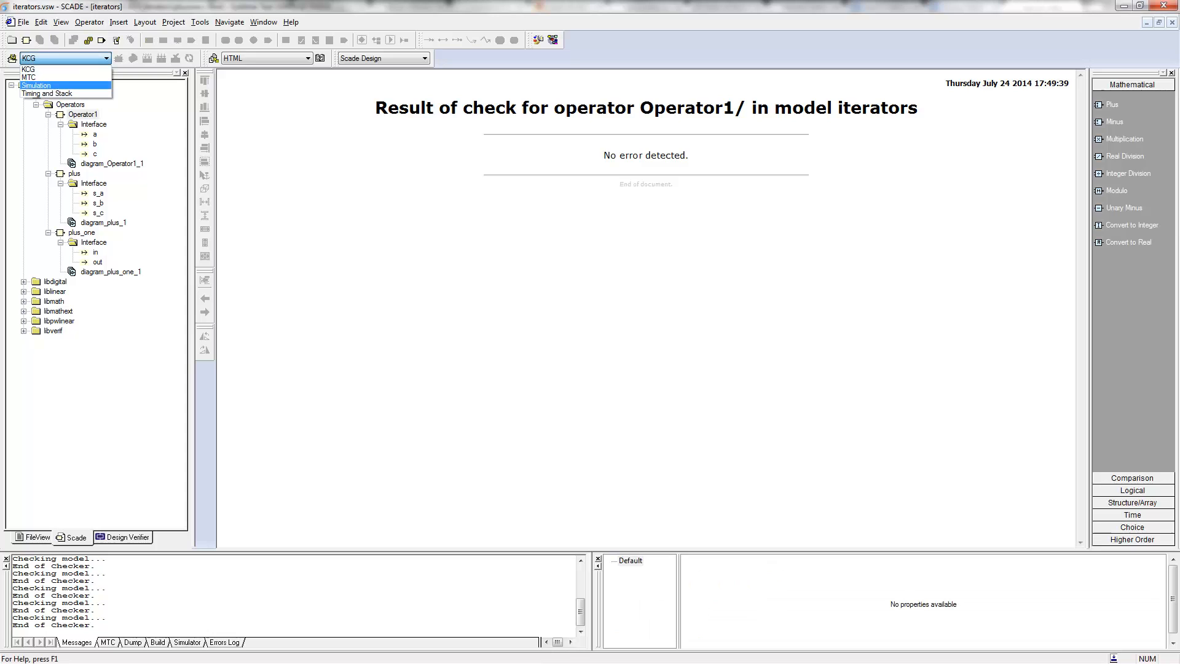
Step: Switch to the Simulation configuration and start simulating Operator1
click(36, 85)
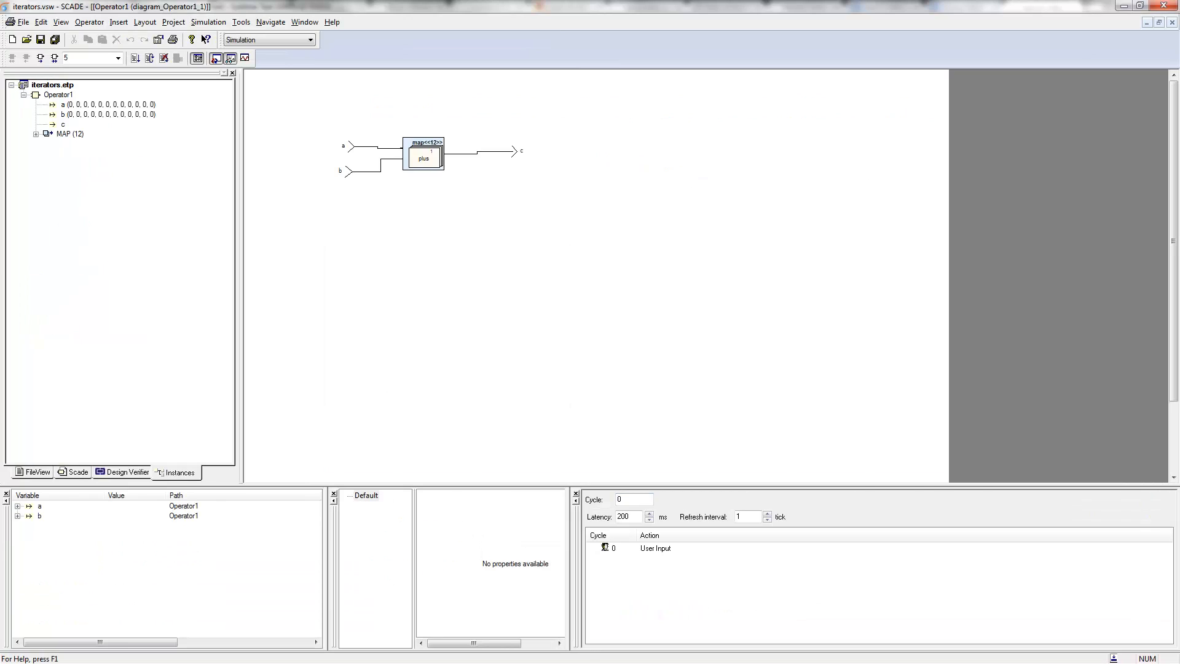
click(18, 505)
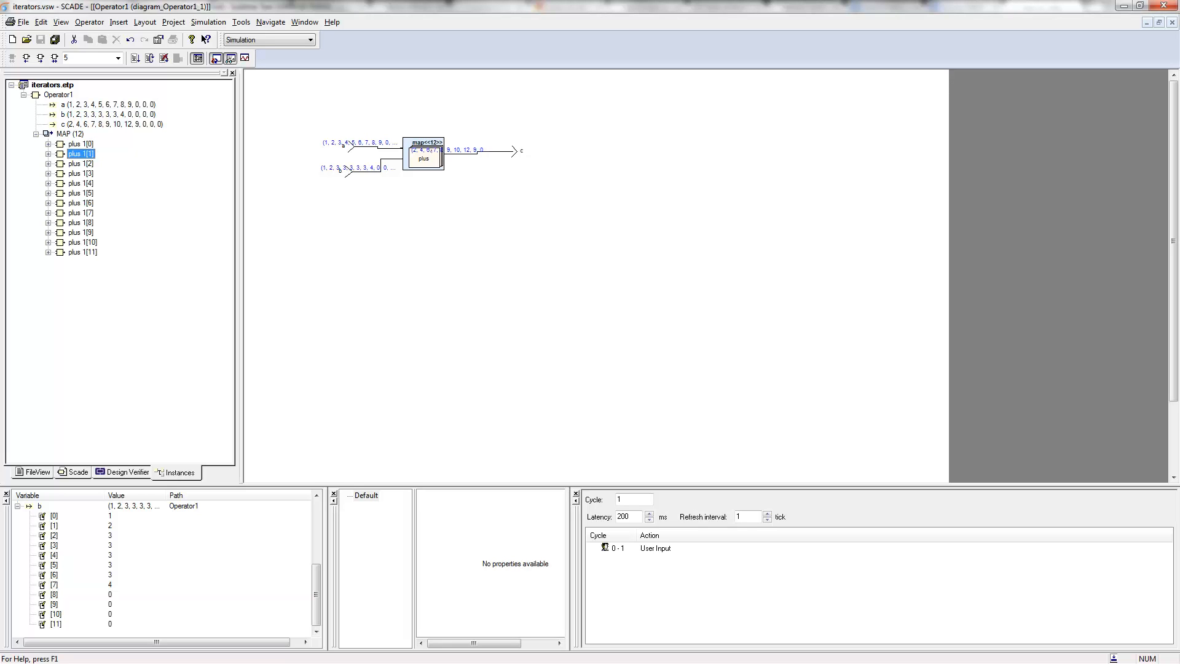
Step: Expand MAP (12) and open the plus 1[1] and plus 1[2] instance diagrams
click(78, 192)
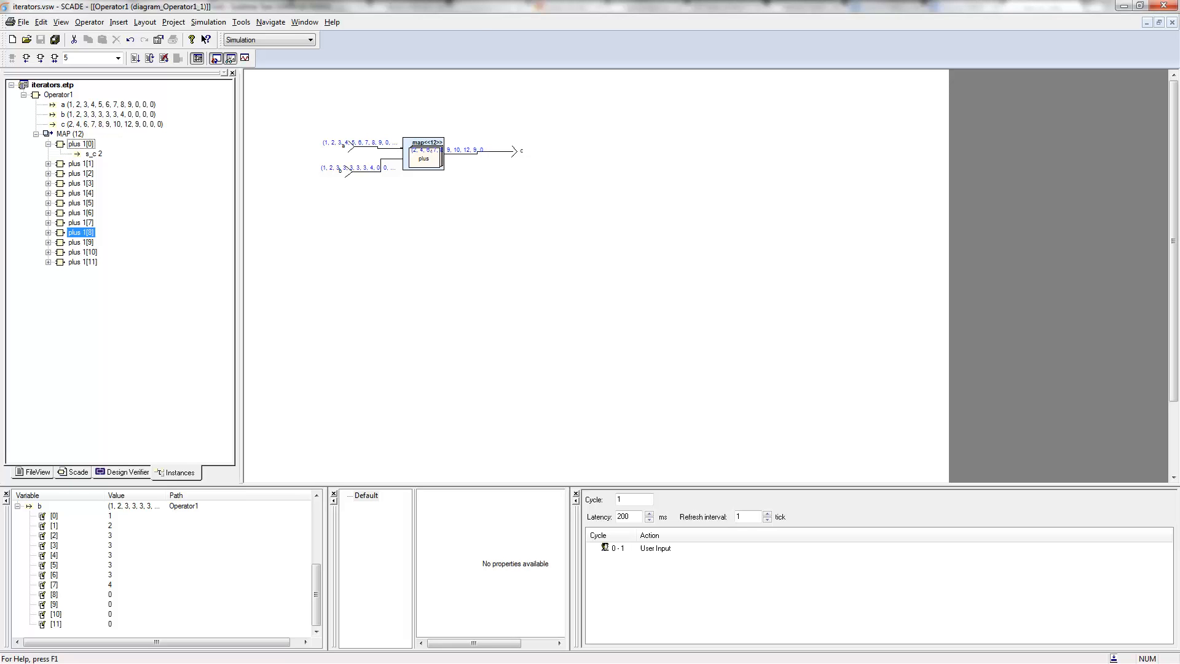
double_click(81, 144)
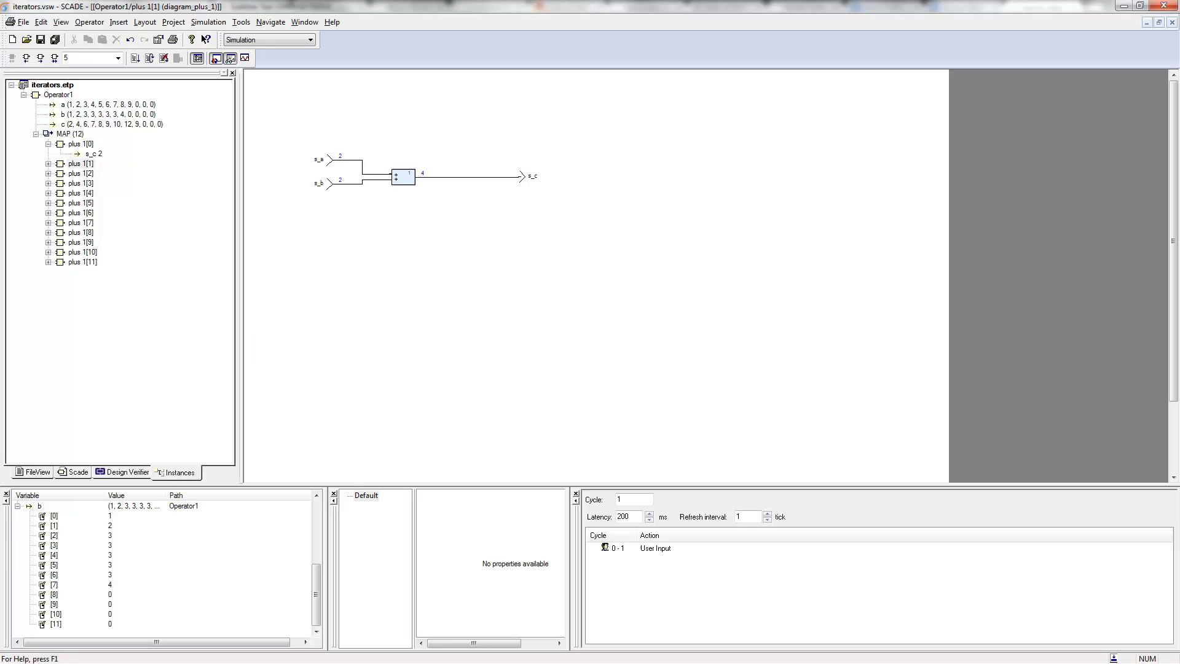
click(80, 173)
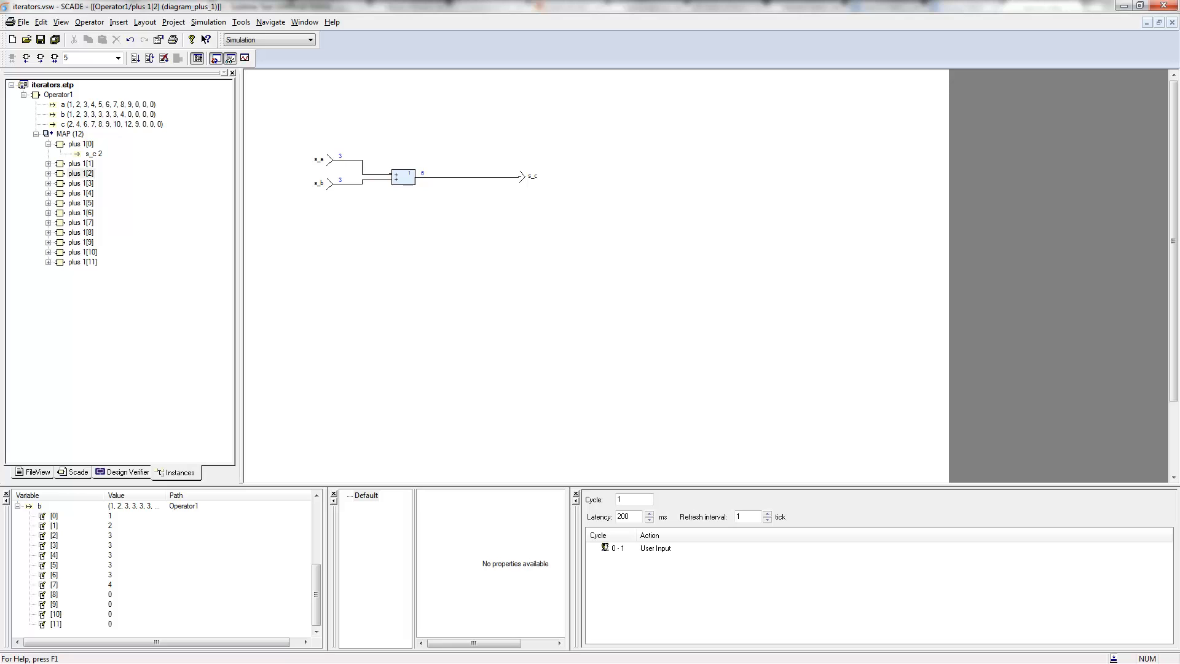
click(80, 192)
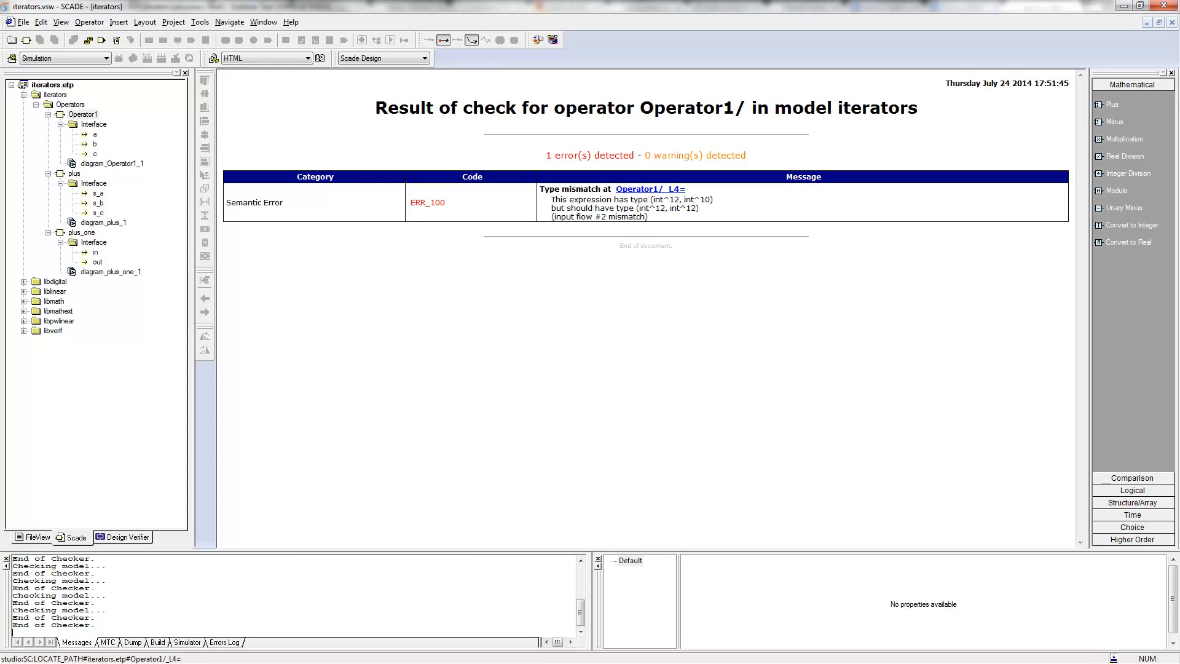
Step: Jump from the ERR_100 report to the mismatched input flow #2 in the diagram
click(83, 114)
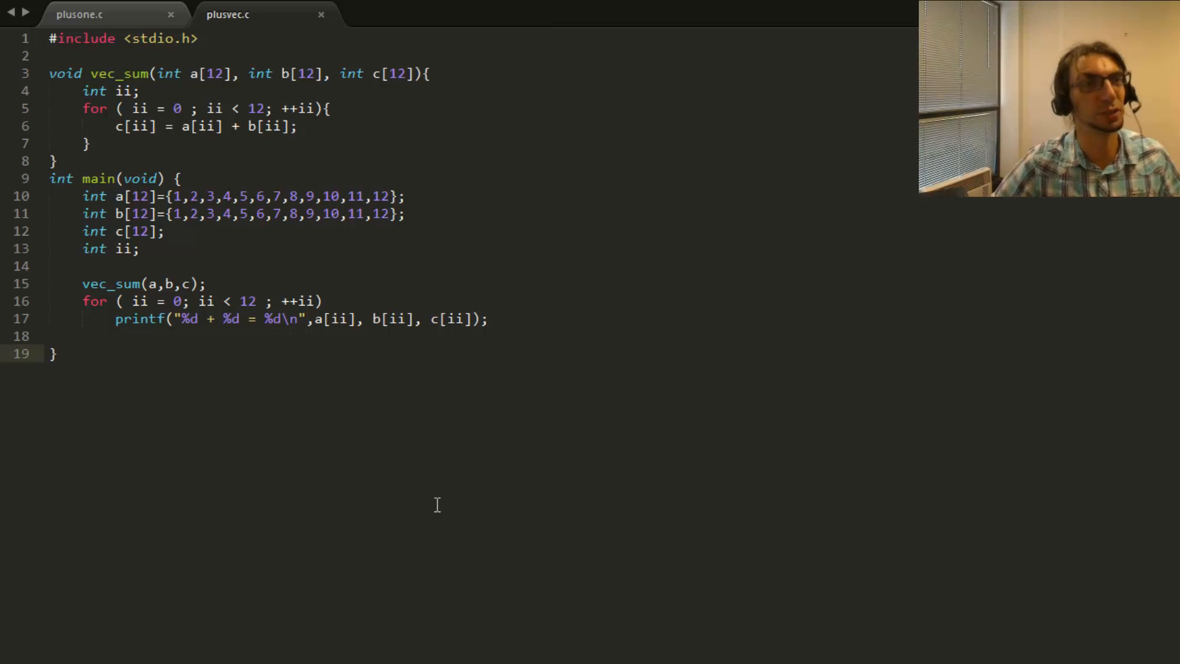
mouse_move(403, 522)
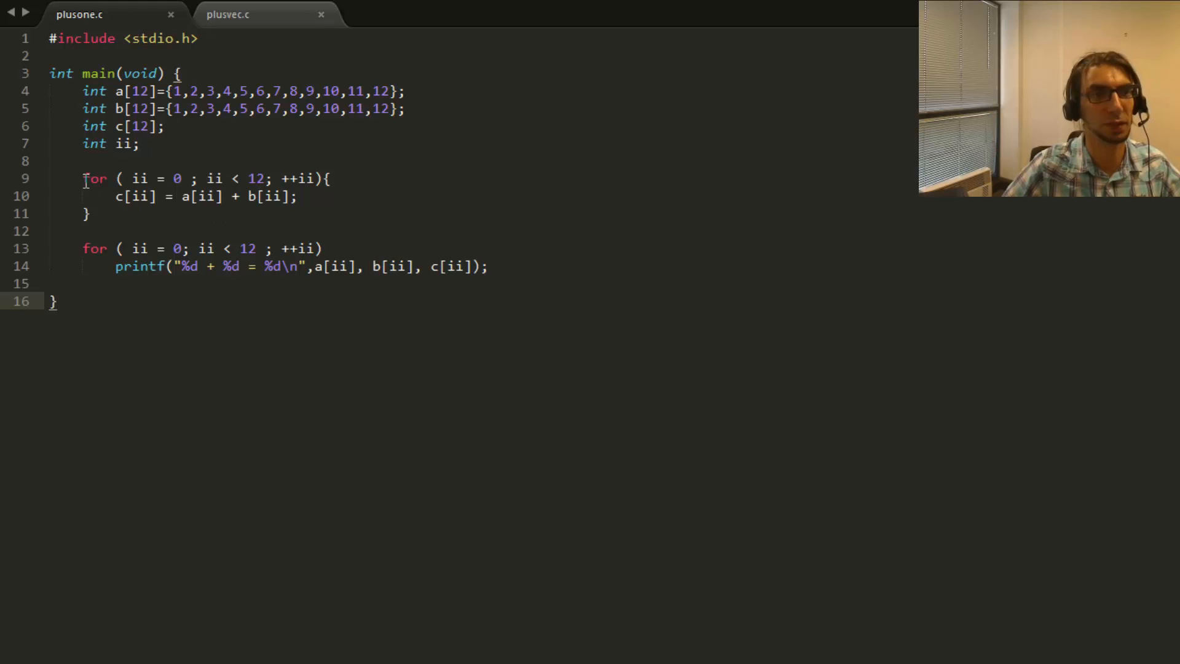
Step: Switch back to the plusvec.c tab in Sublime Text
click(228, 13)
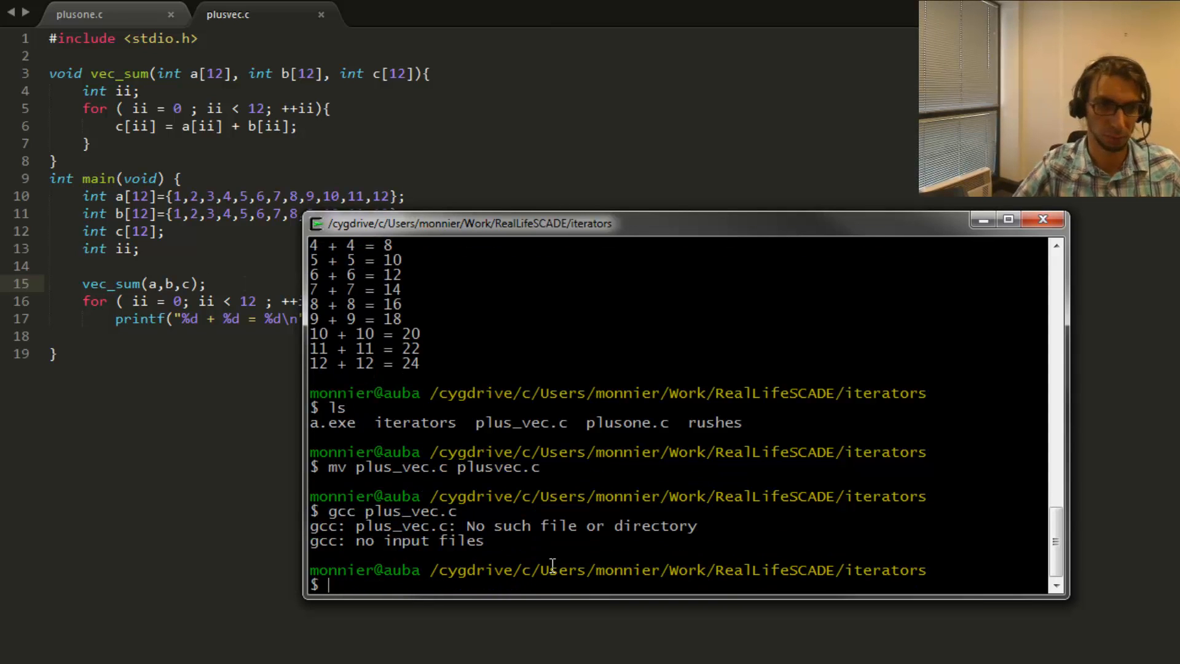
Step: Compile plusvec.c with gcc and run ./a.exe to print the twelve sums
text(gcc plusvec.c)
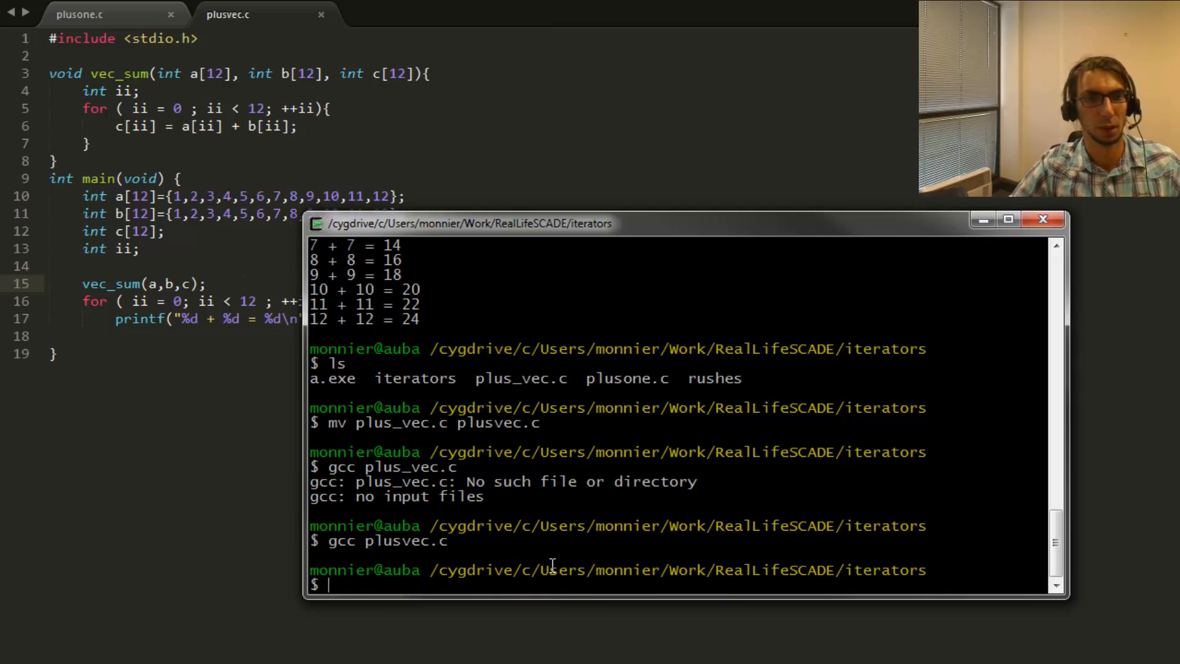
text(./a.exe)
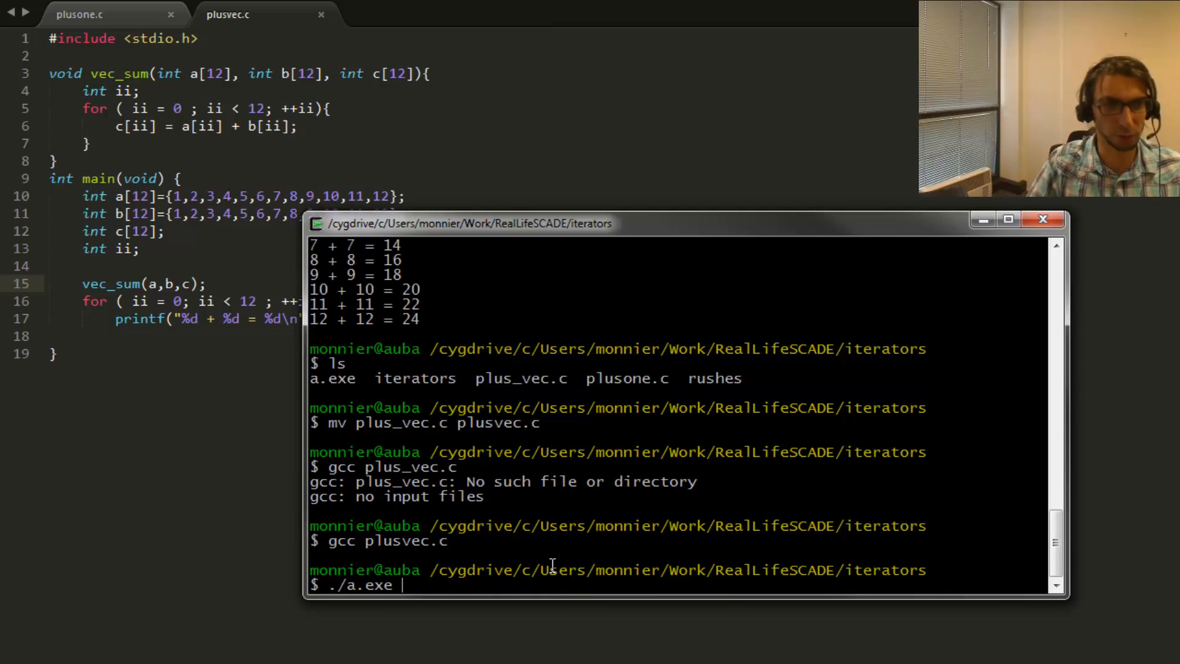
key(Return)
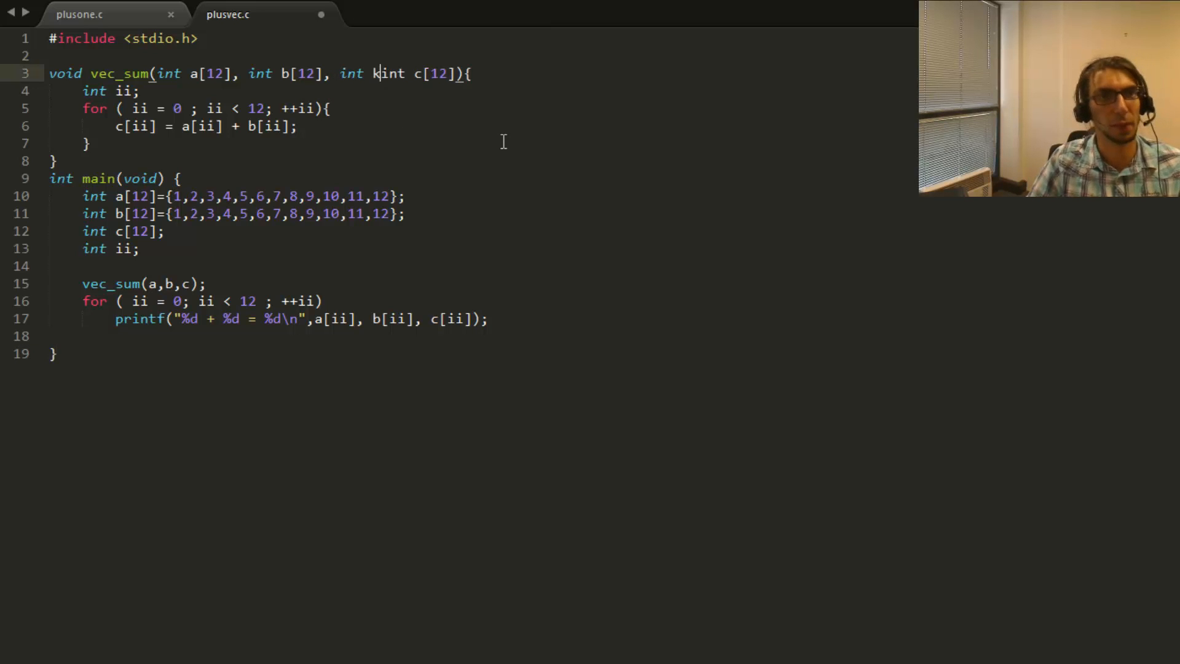
Step: Add an int k parameter to vec_sum, append +k to each sum, and pass -1
text(,)
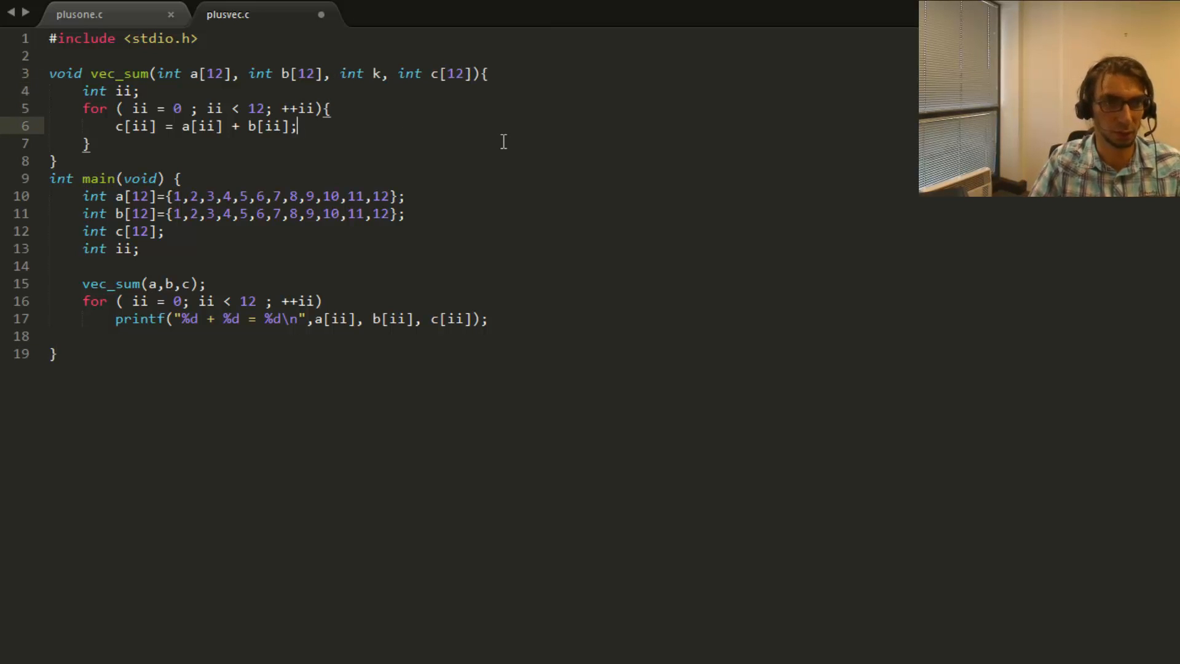
text(+)
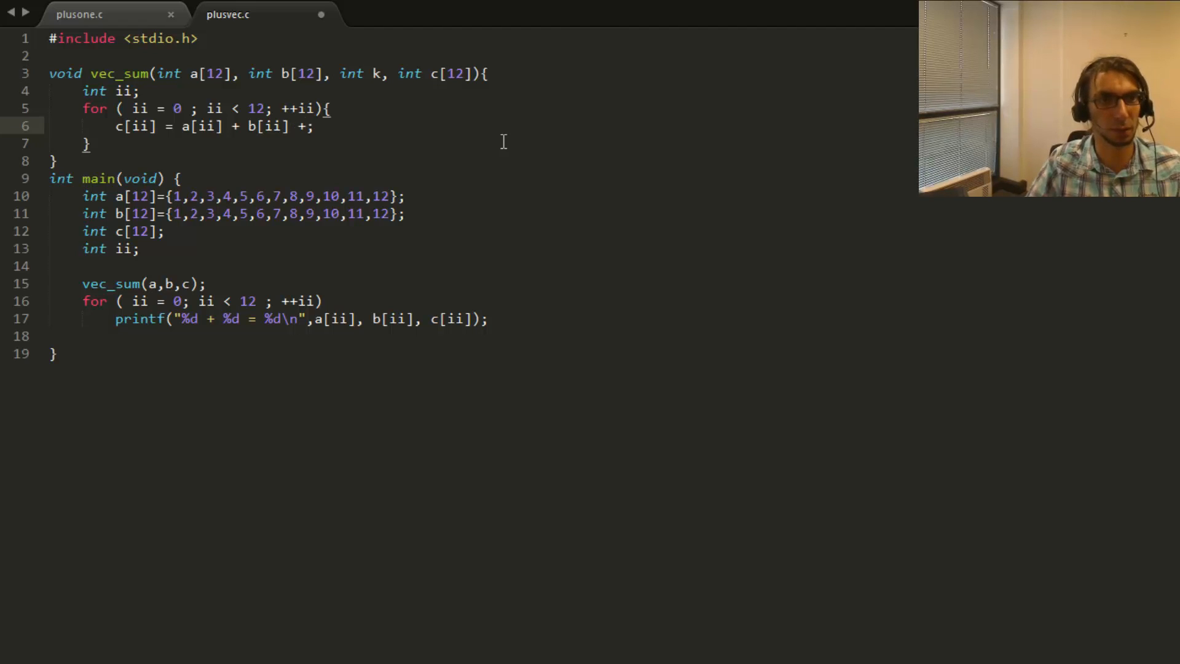
text(k)
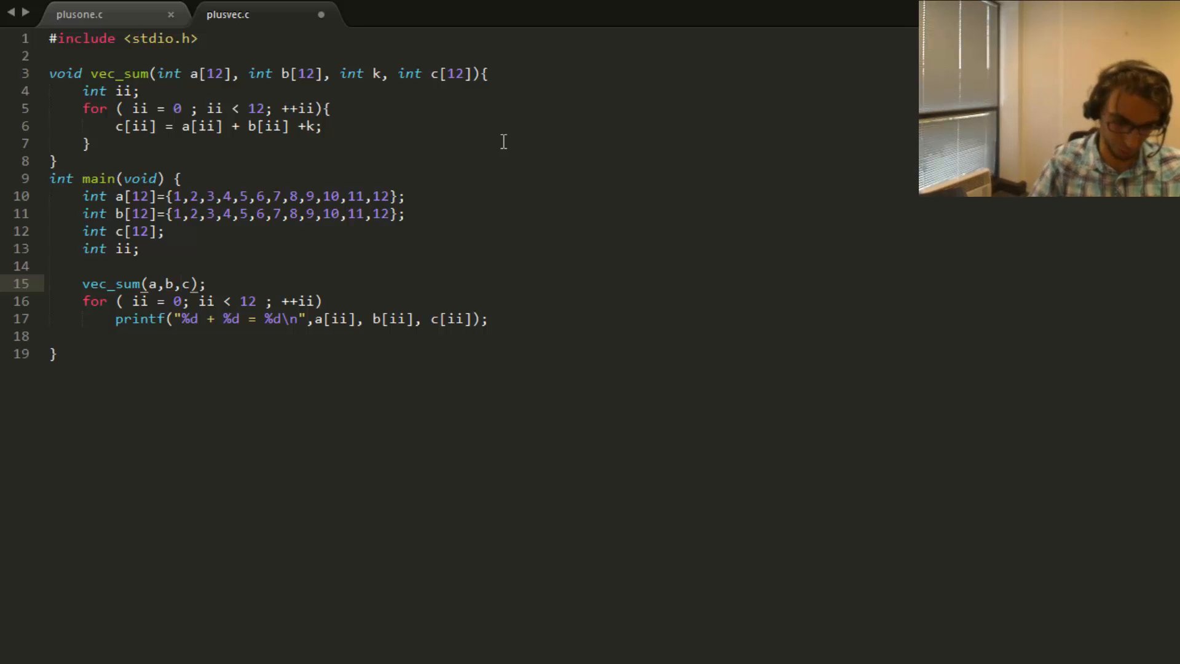
text(-1,)
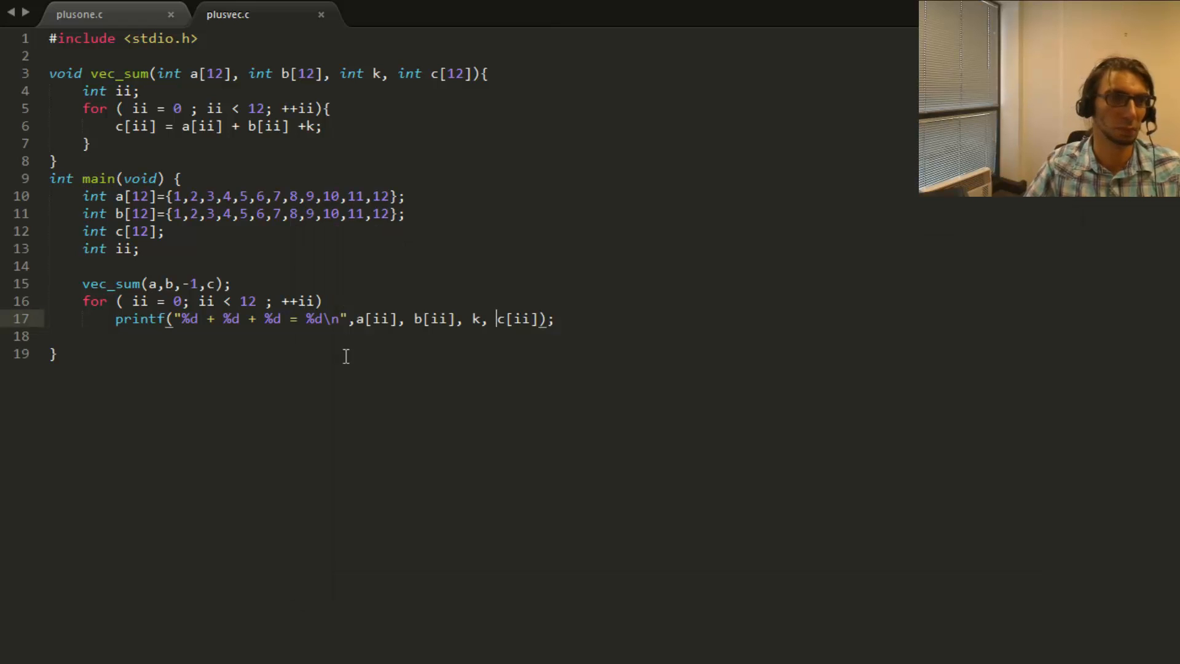
Step: Pass k instead of the literal -1 and declare int k = -1 in main
key(BackSpace)
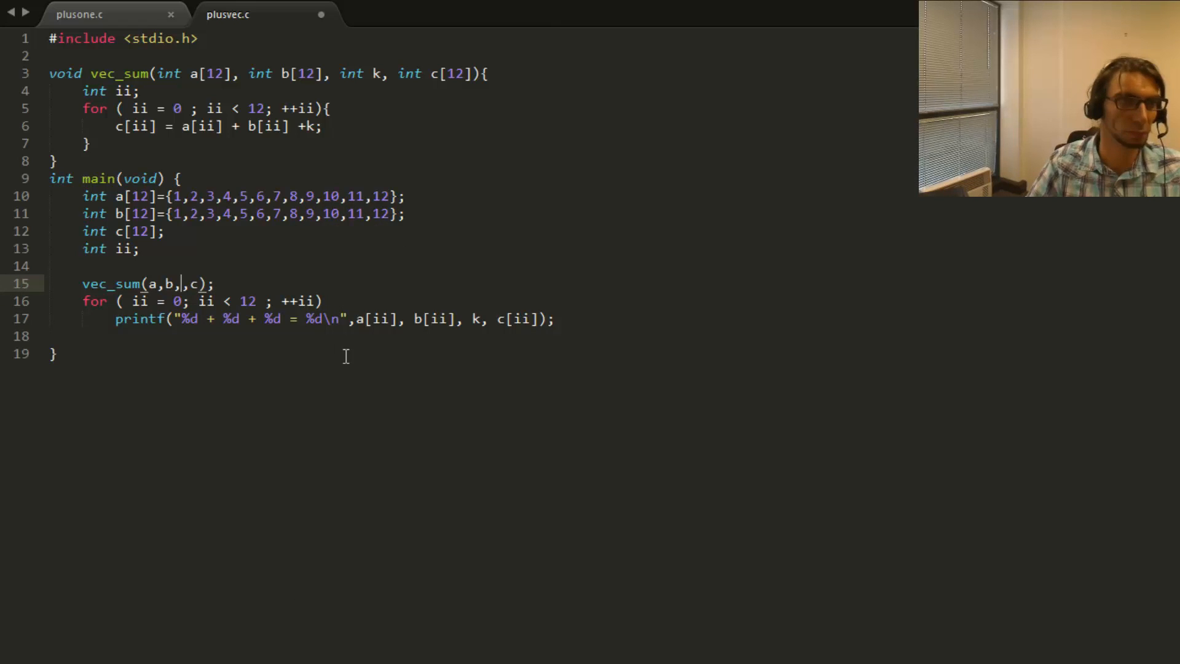
text(k)
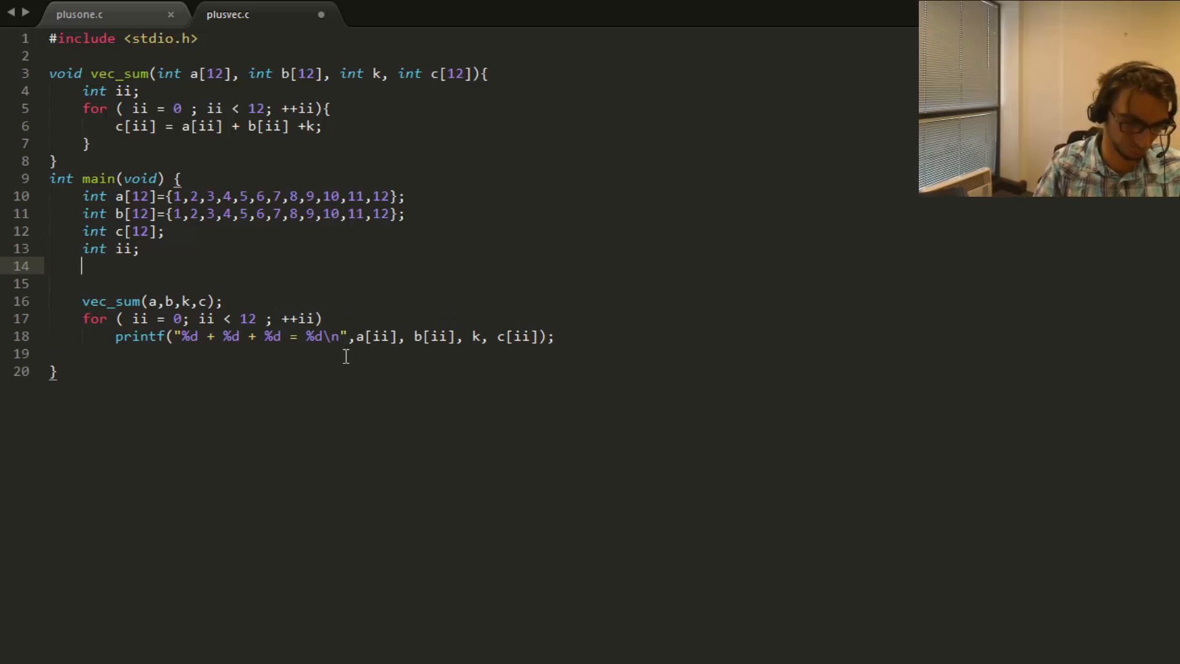
text(int k = -)
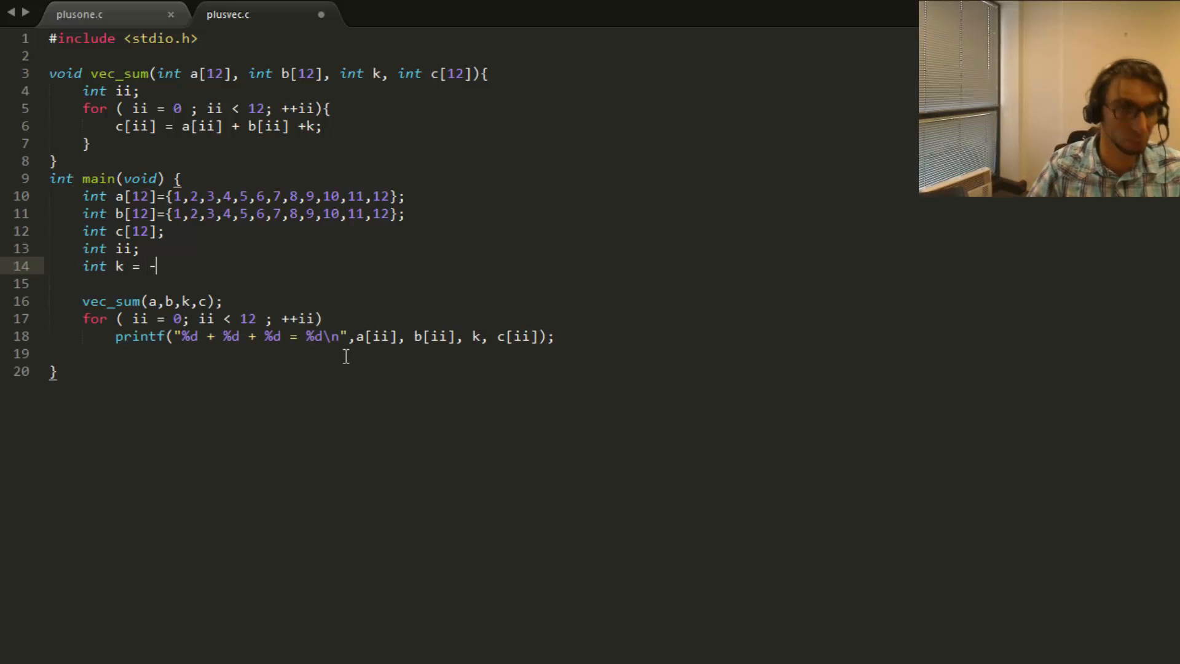
text(1;)
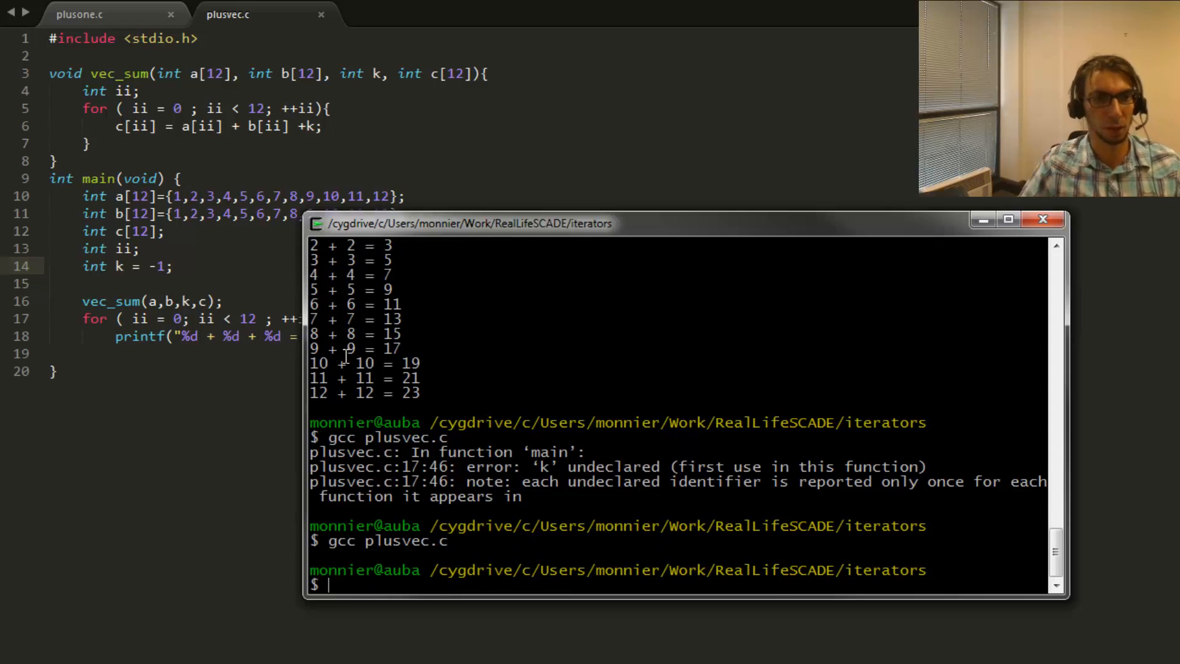
Step: Run ./a.exe to print twelve sums that each include -1
text(./a.exe)
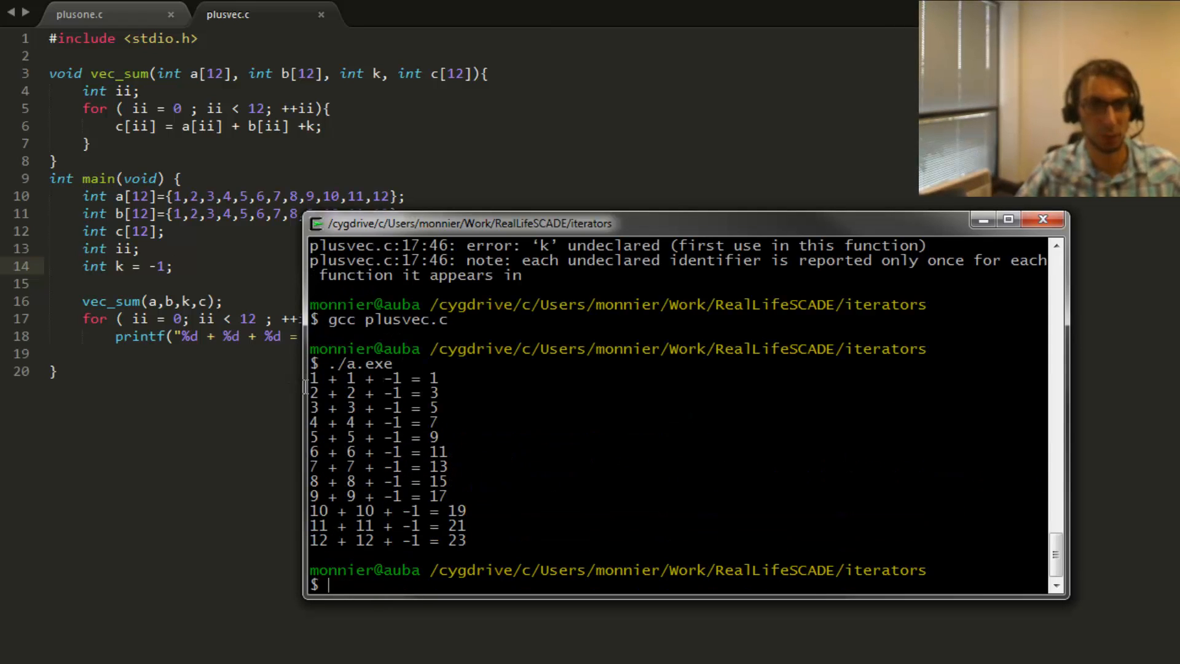
mouse_move(573, 540)
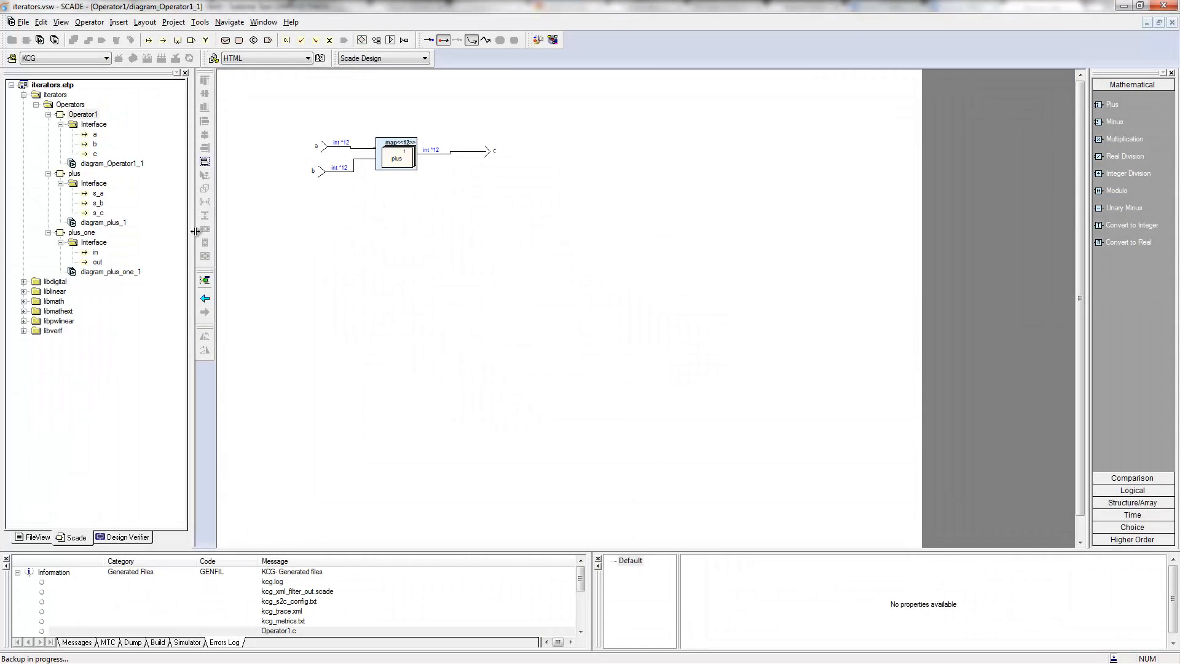
Step: Add input s_k to plus and give its adder a third operand
click(94, 183)
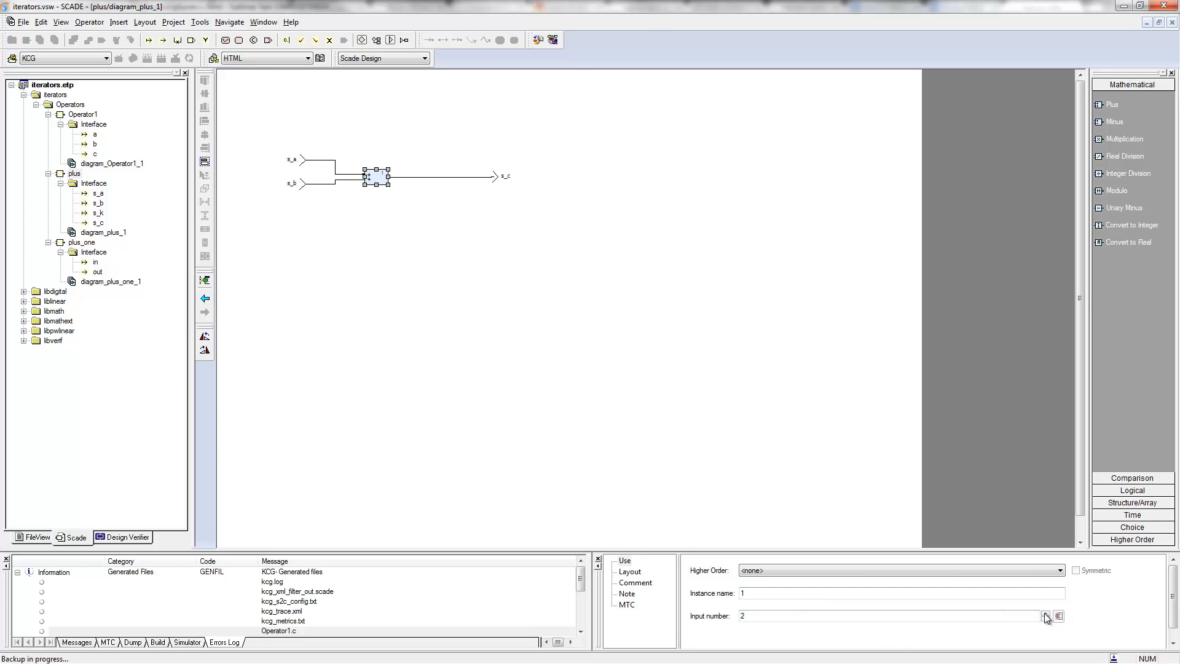
click(1046, 613)
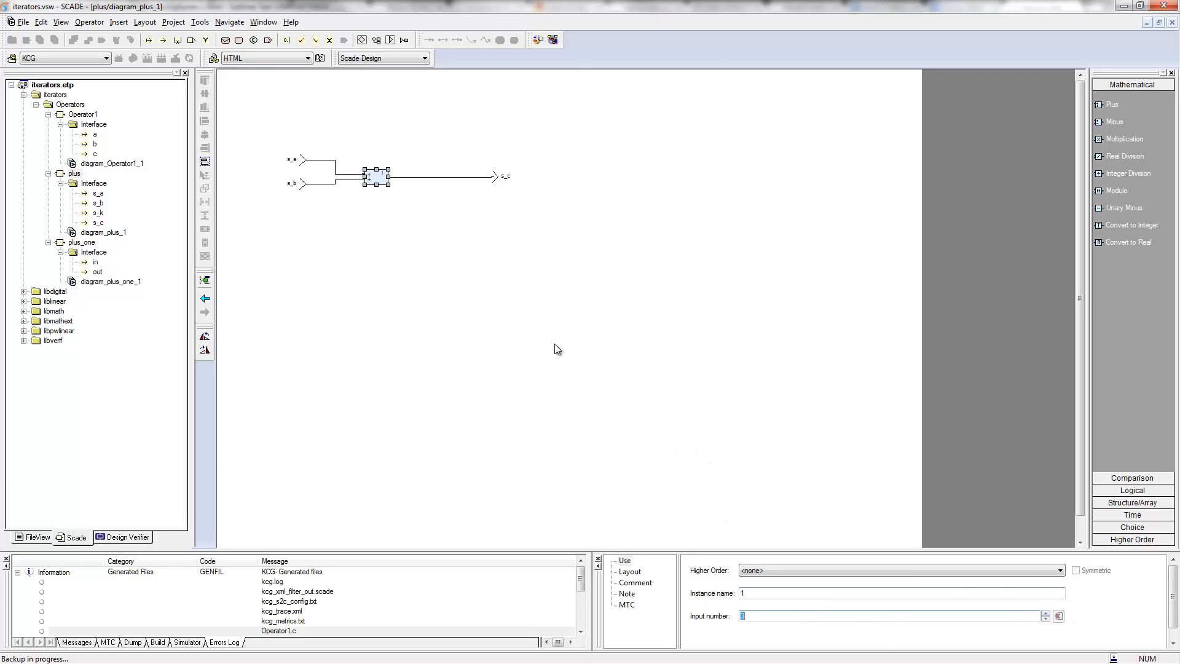
click(98, 212)
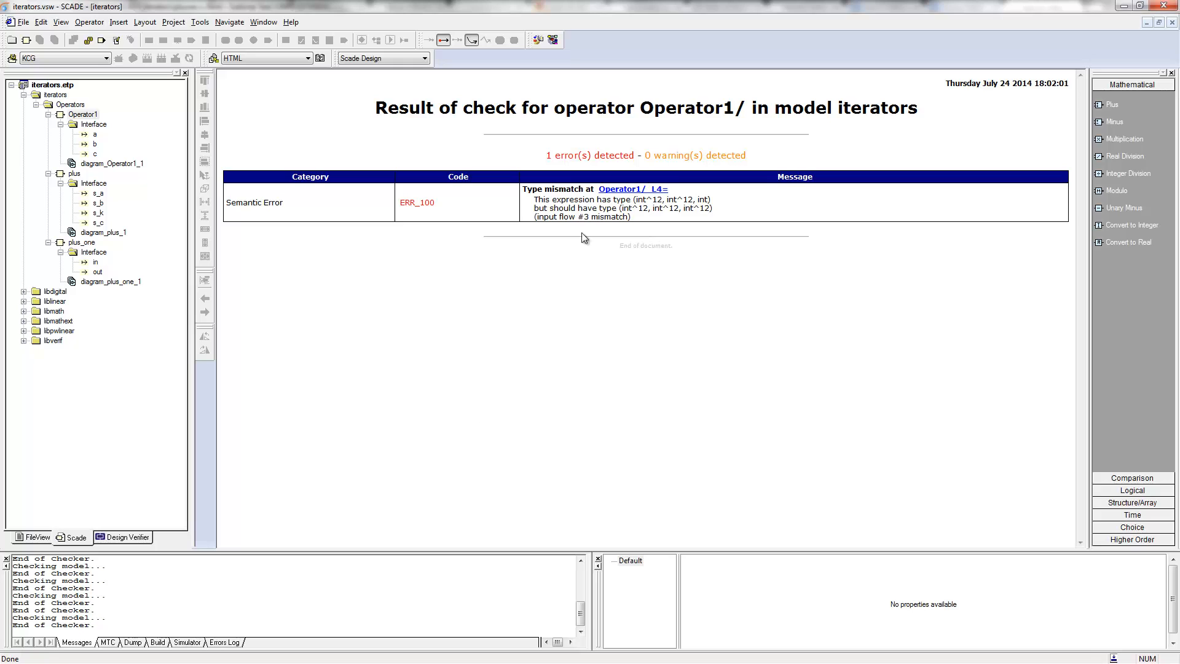
mouse_move(676, 227)
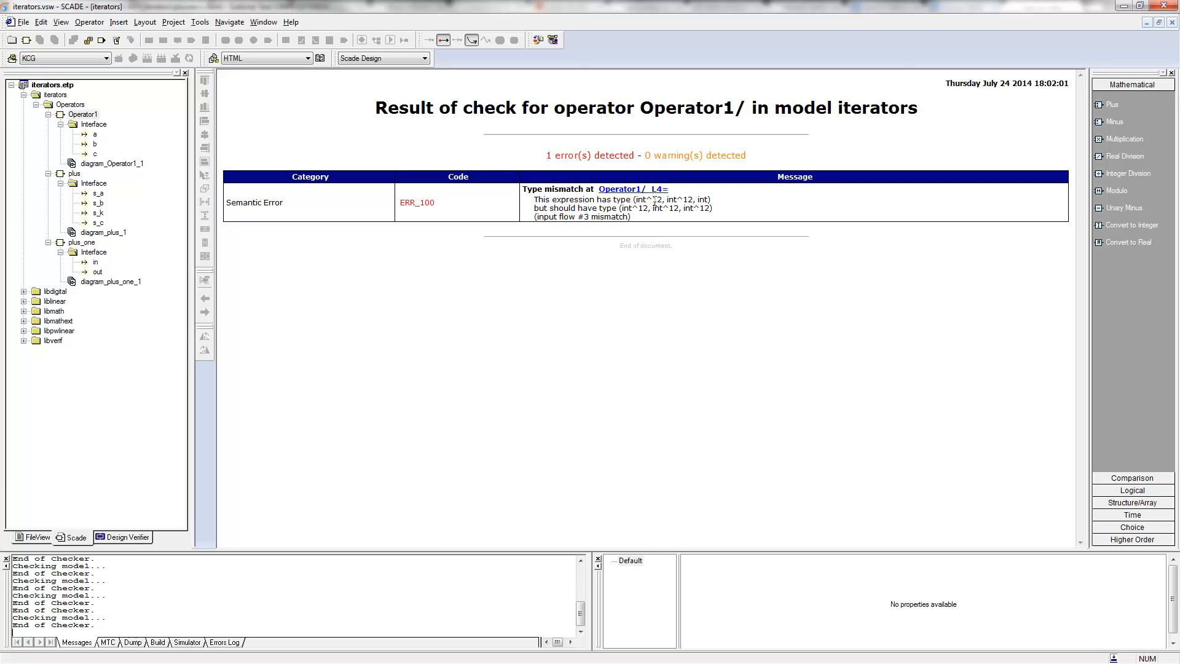
Step: Follow the input-flow #3 type-mismatch error to the -1 constant in diagram_Operator1_1
double_click(652, 198)
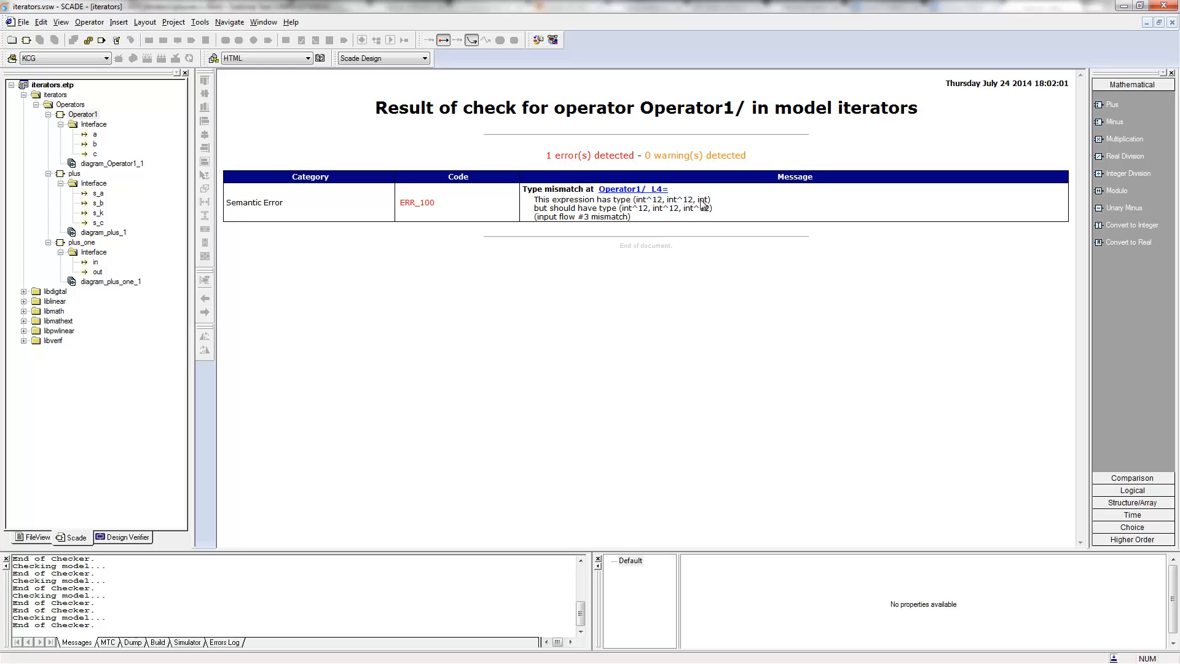
double_click(701, 198)
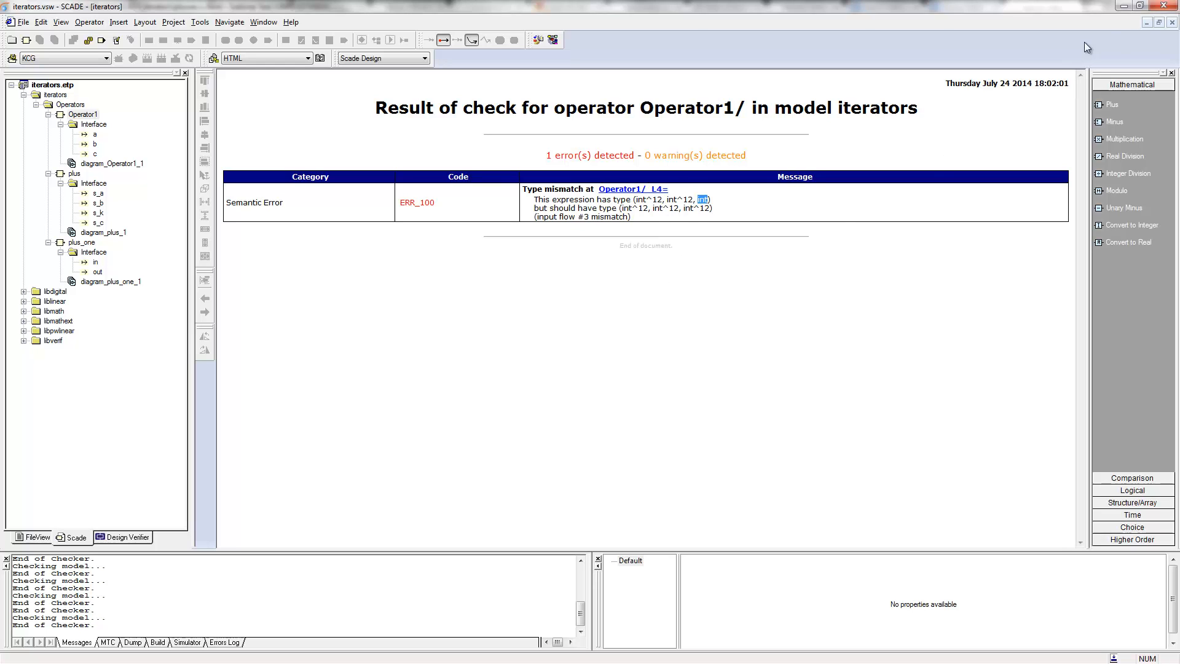
click(633, 189)
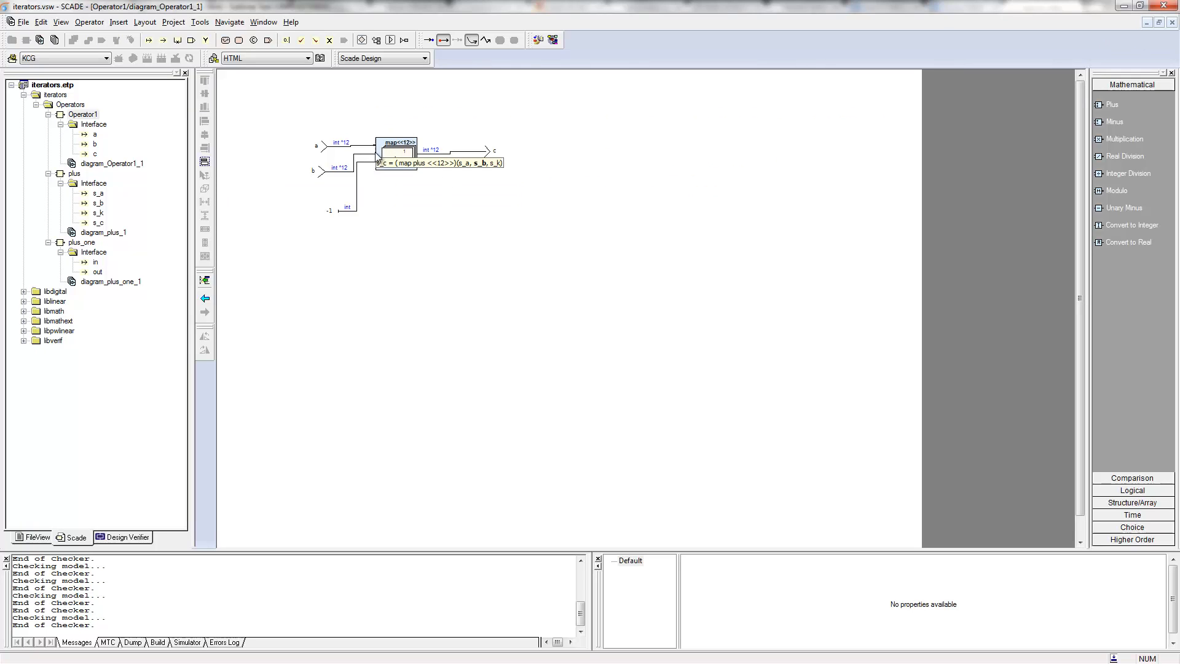
Step: Change the -1 constant to (-1)^12 and recheck Operator1 with no errors
click(397, 153)
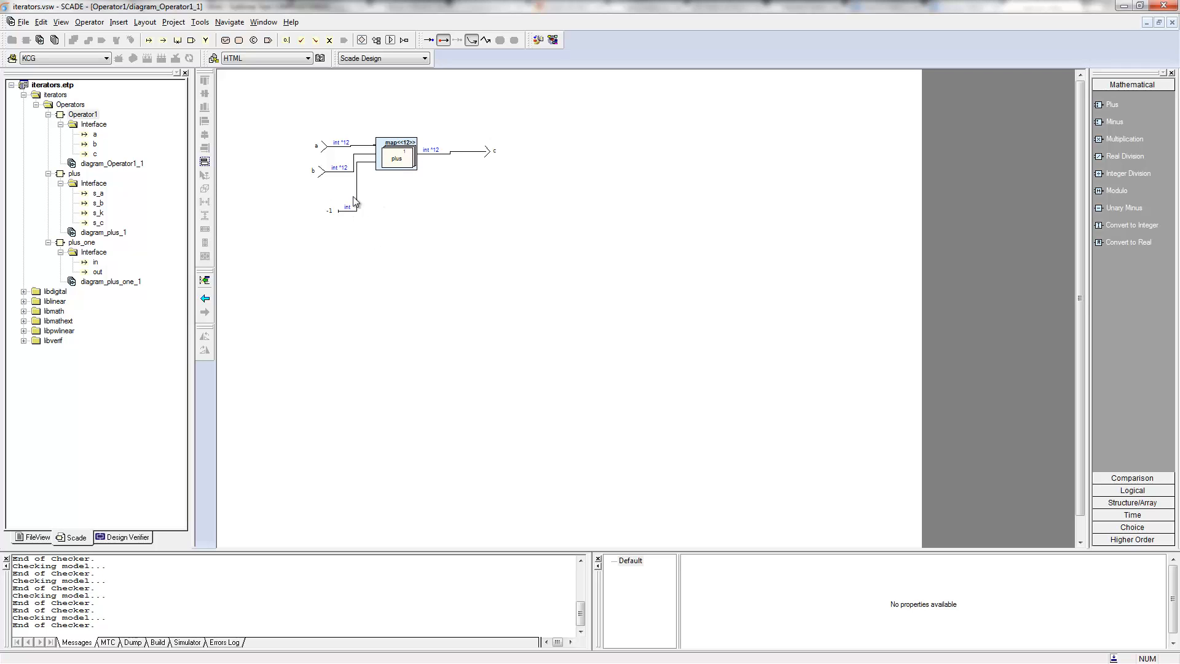
mouse_move(319, 221)
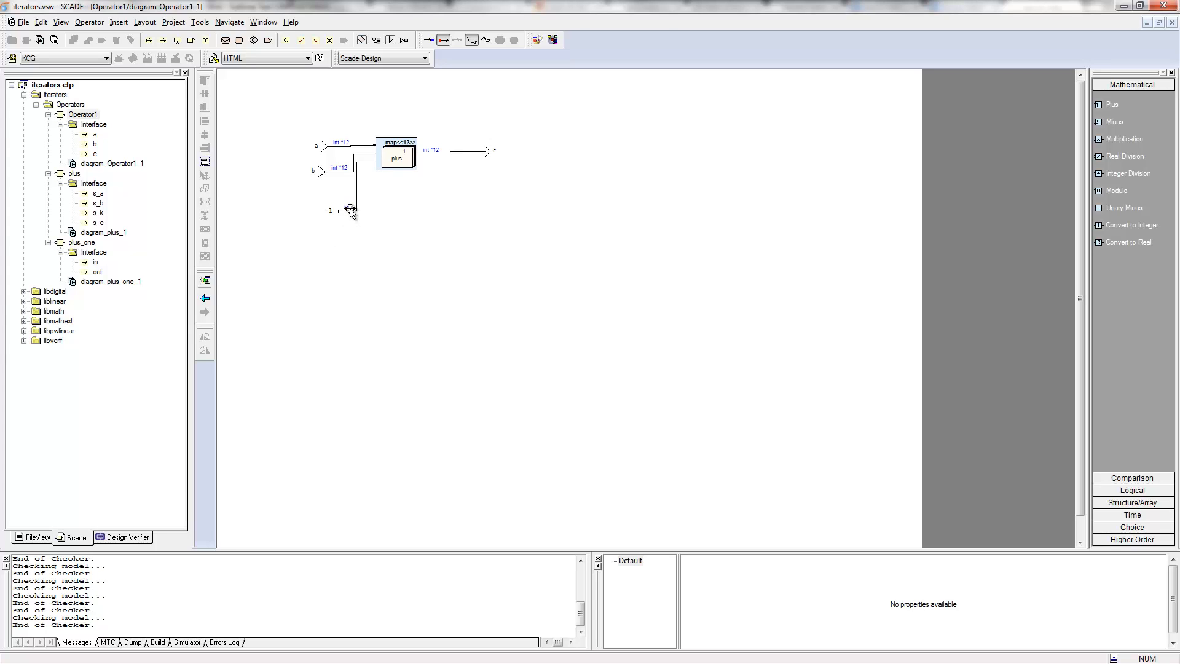
click(329, 210)
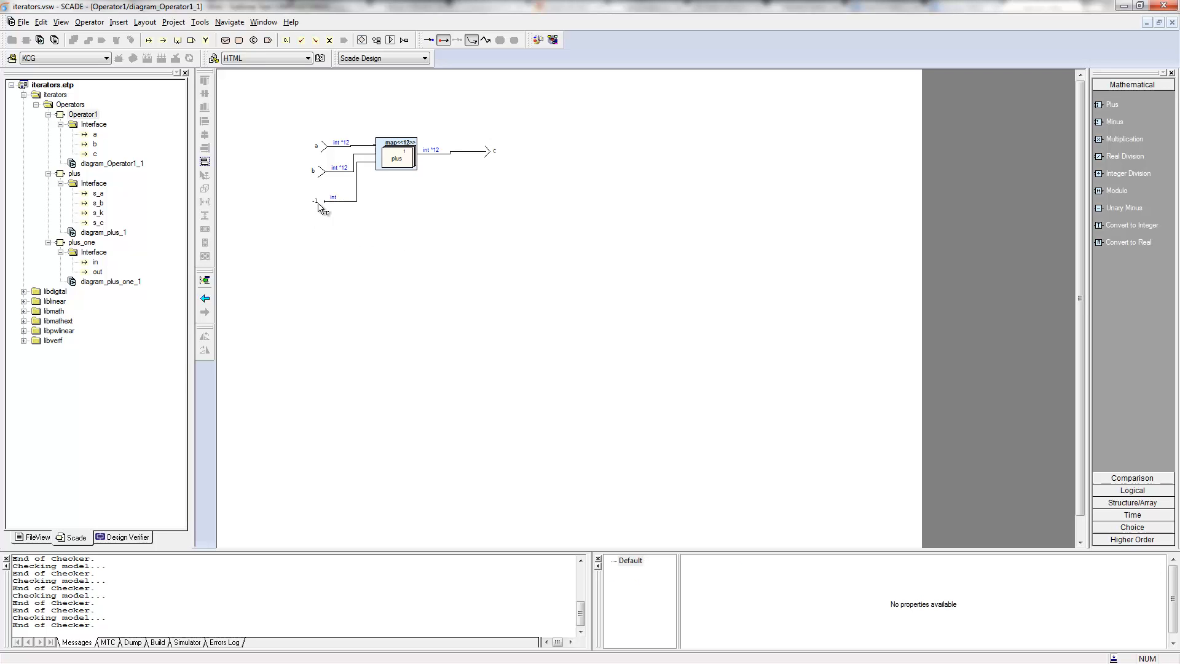
click(315, 201)
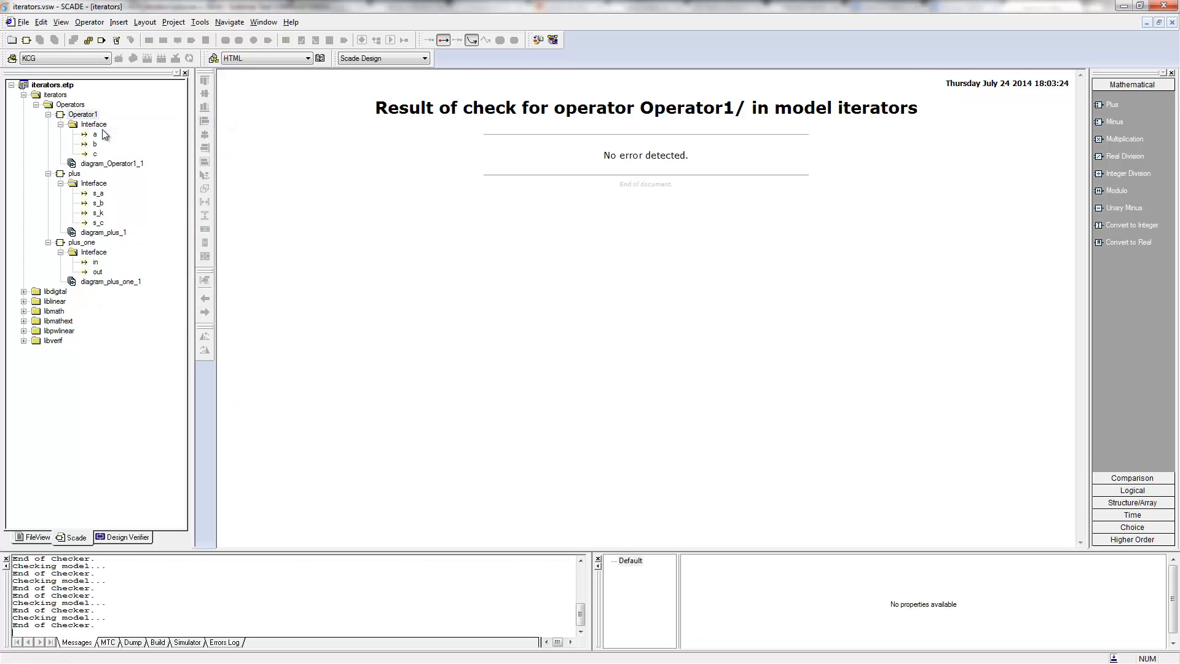
Step: Save and simulate Operator1 with a=1,2,3,4 and b=5,6,7,8, giving c=5,7,9,11,-1
click(82, 114)
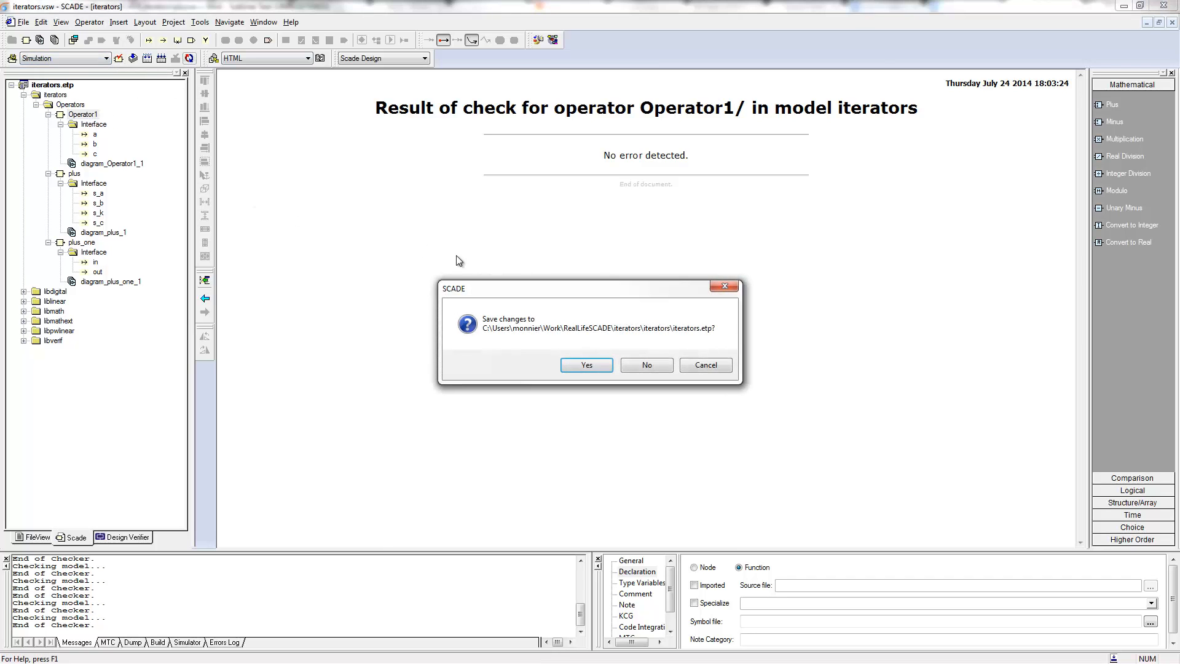
click(586, 365)
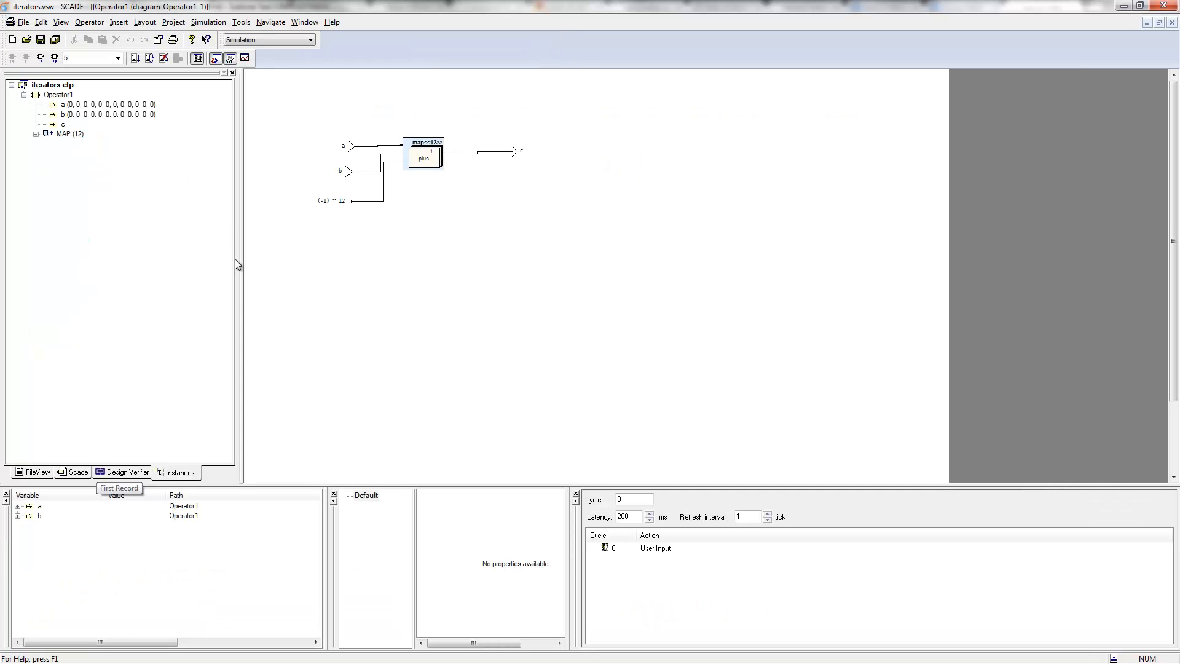
click(106, 104)
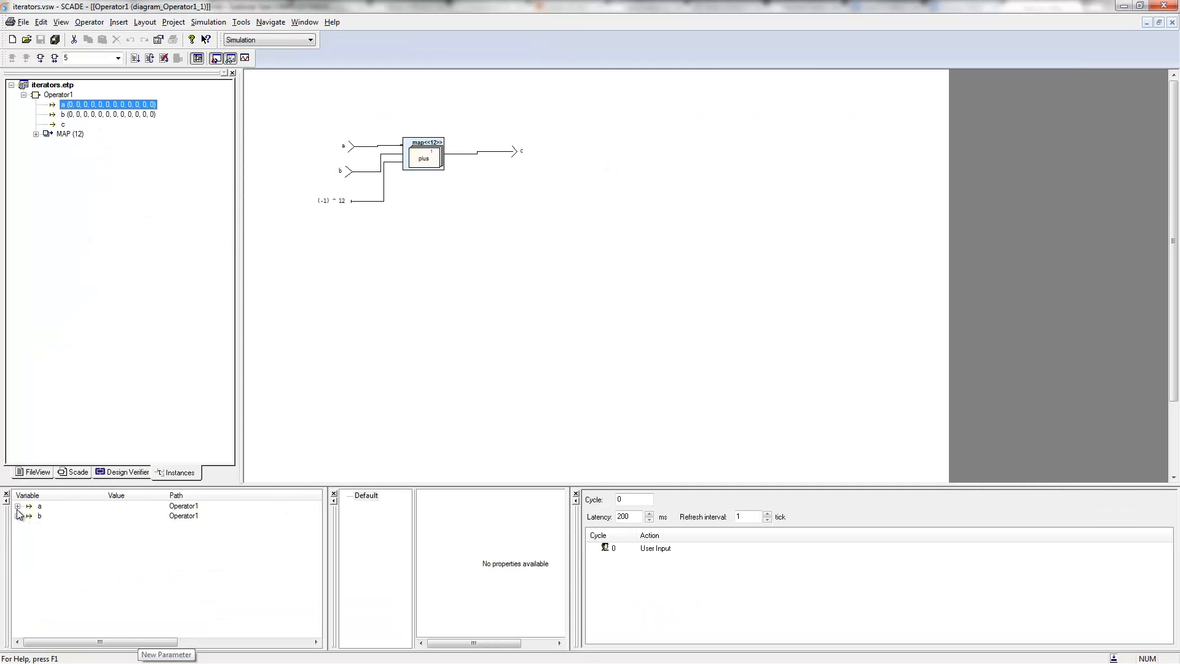
click(17, 506)
text(8)
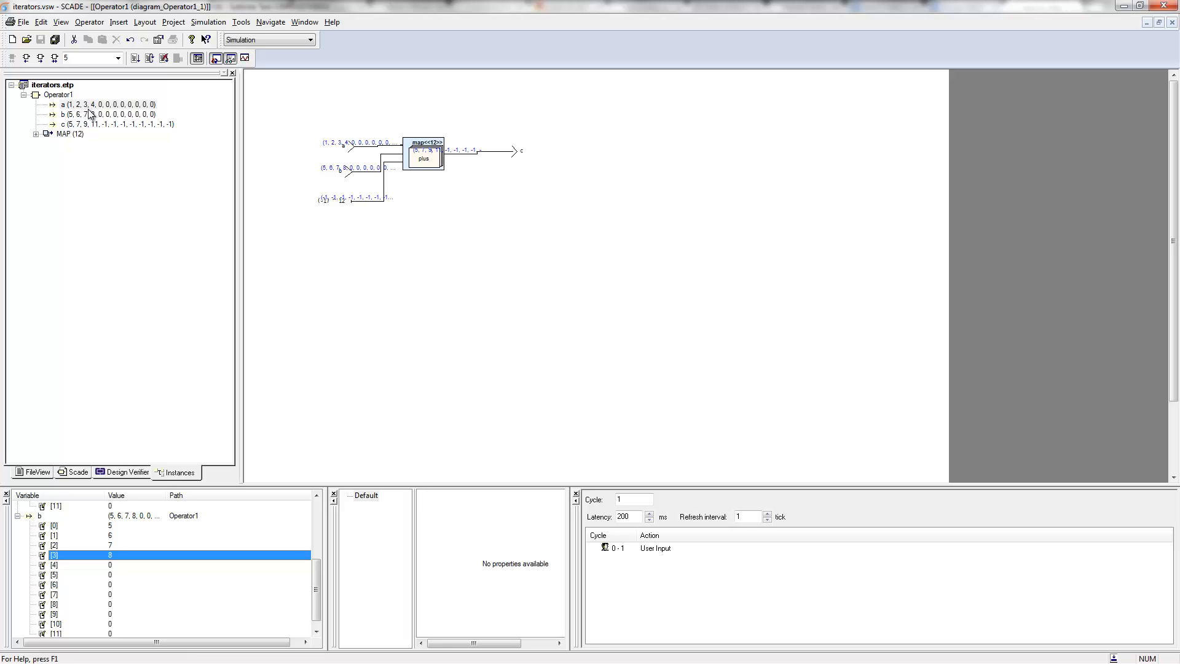
mouse_move(112, 137)
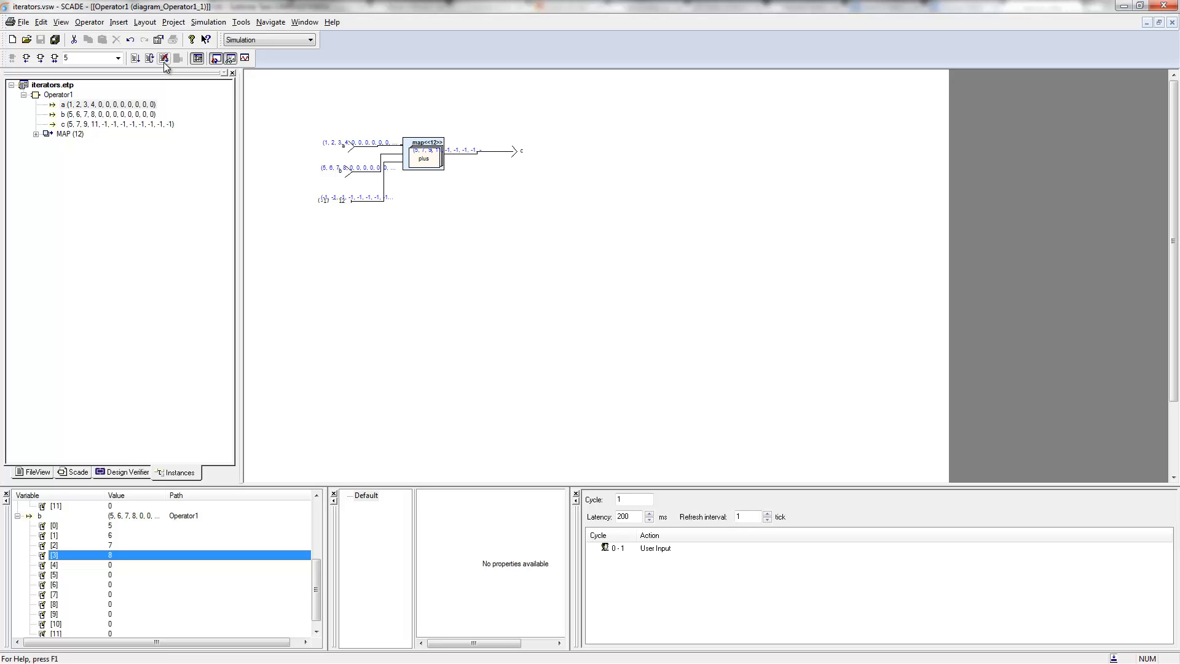
mouse_move(163, 57)
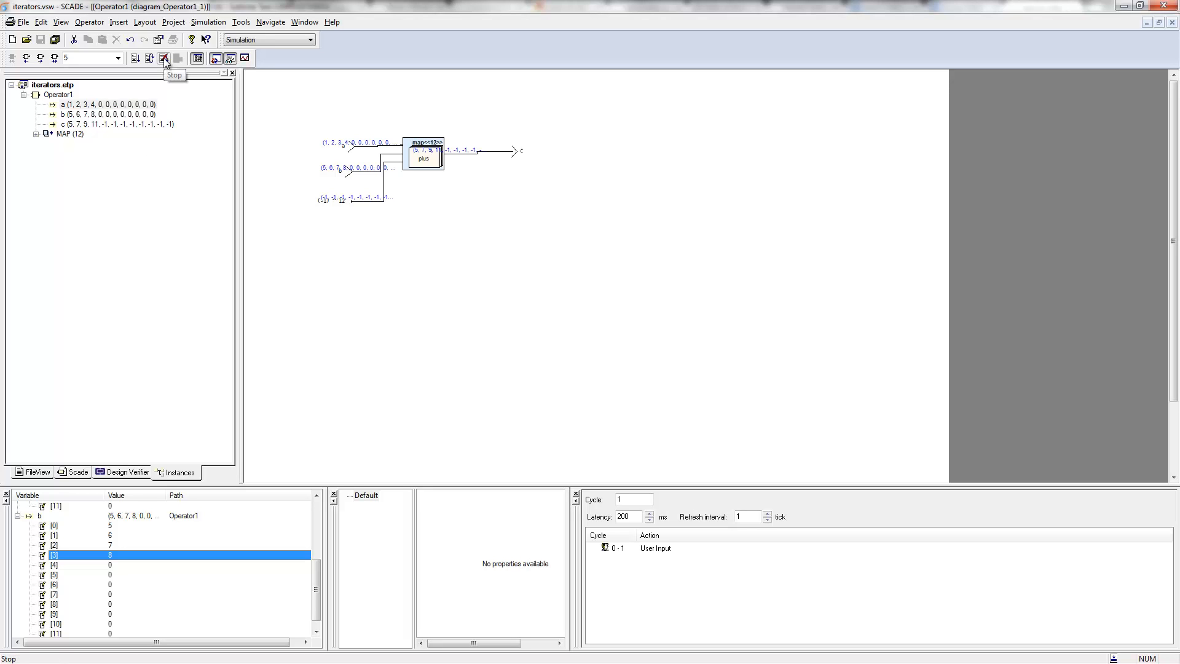
Step: Stop the simulation and return from plusvec.c to Operator1's map diagram
click(164, 58)
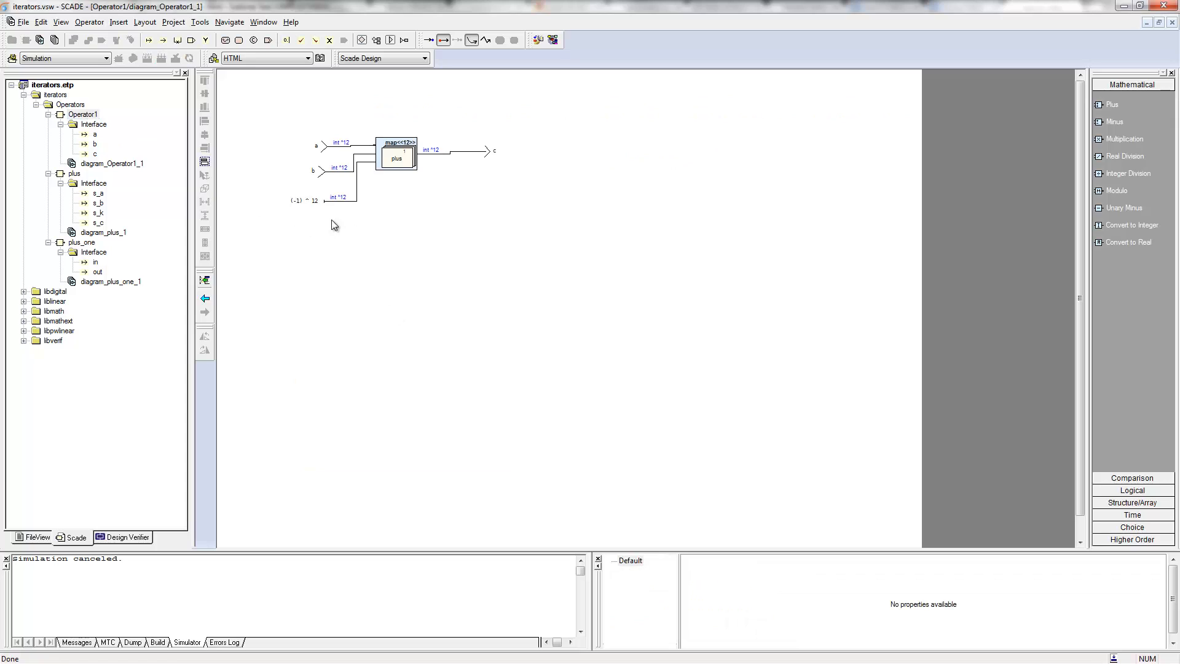
mouse_move(312, 235)
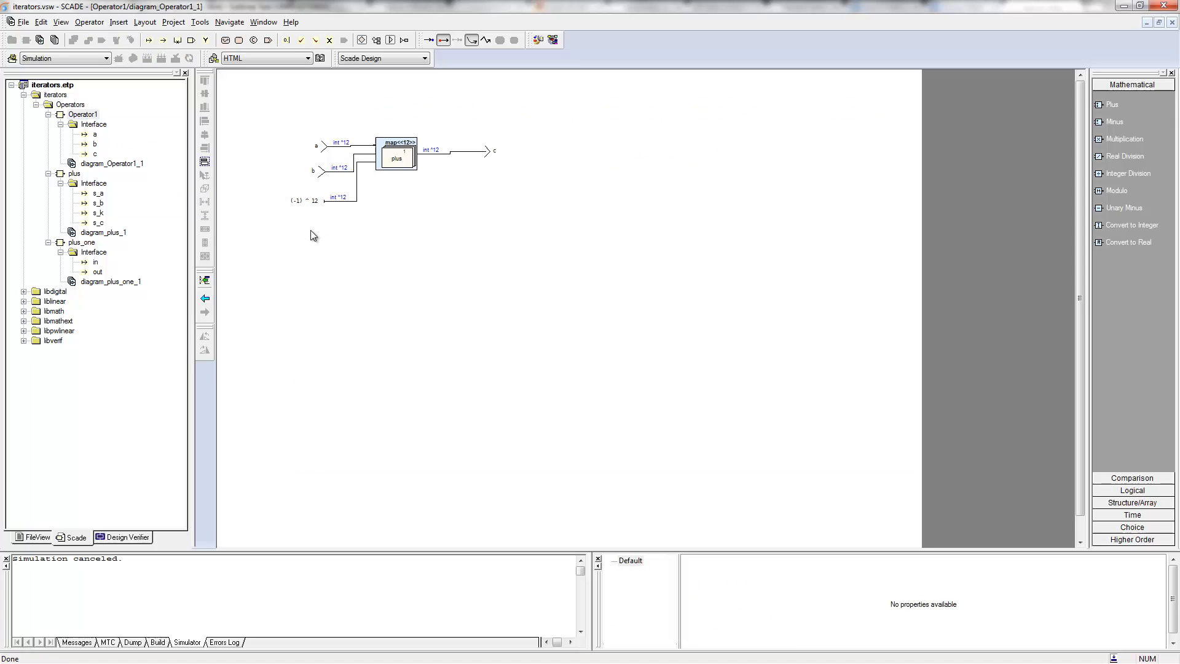
mouse_move(309, 202)
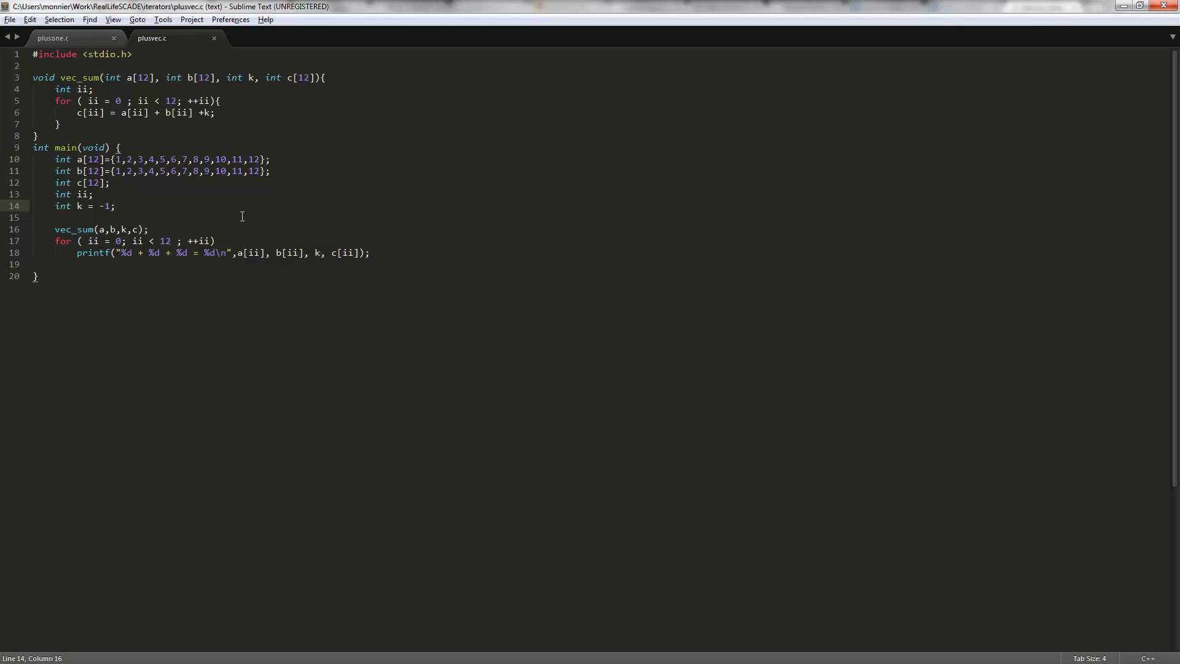
click(62, 124)
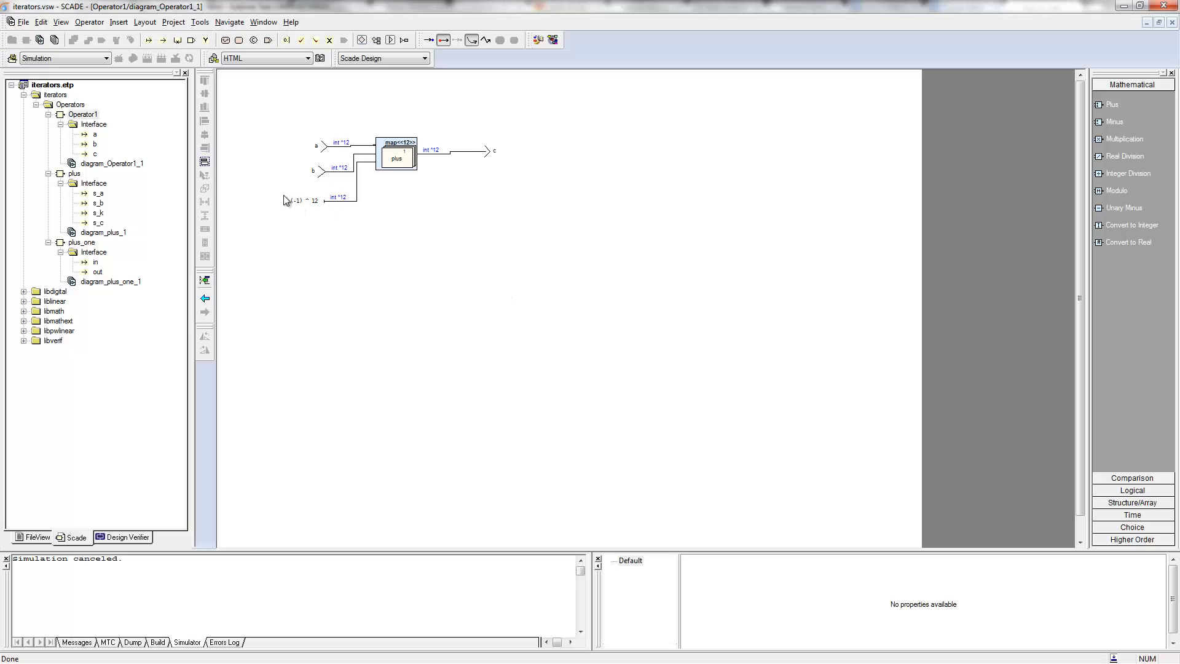
mouse_move(301, 262)
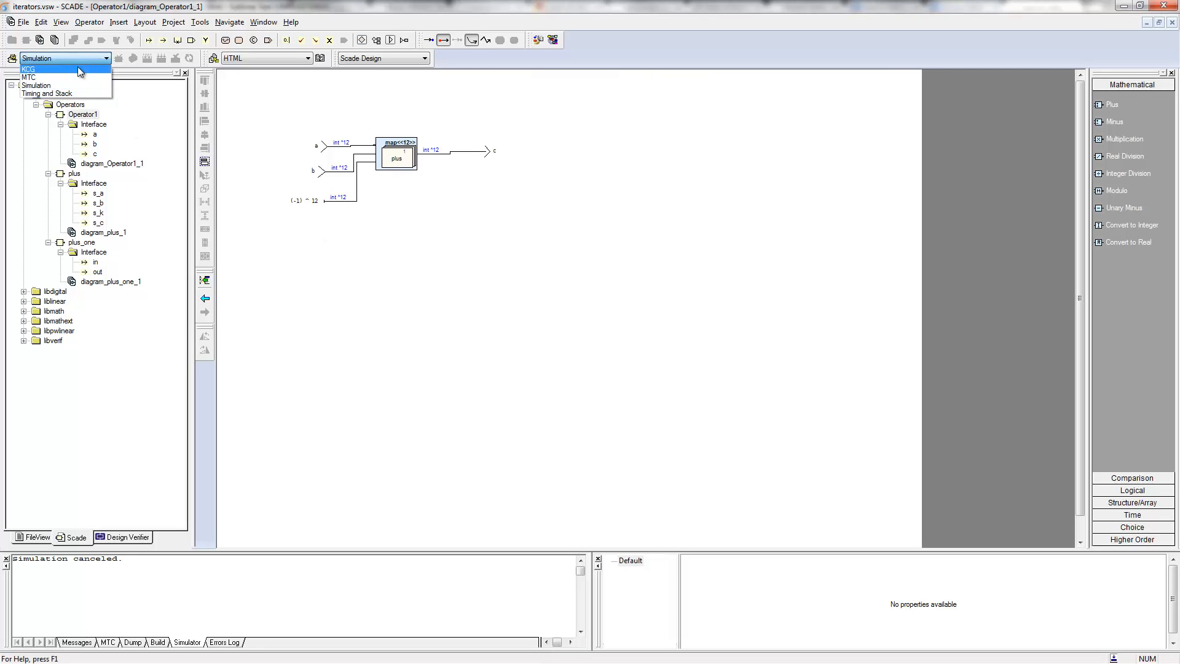
Step: Generate C code with the KCG configuration, producing Operator1.c and kcg_trace.xml
click(28, 68)
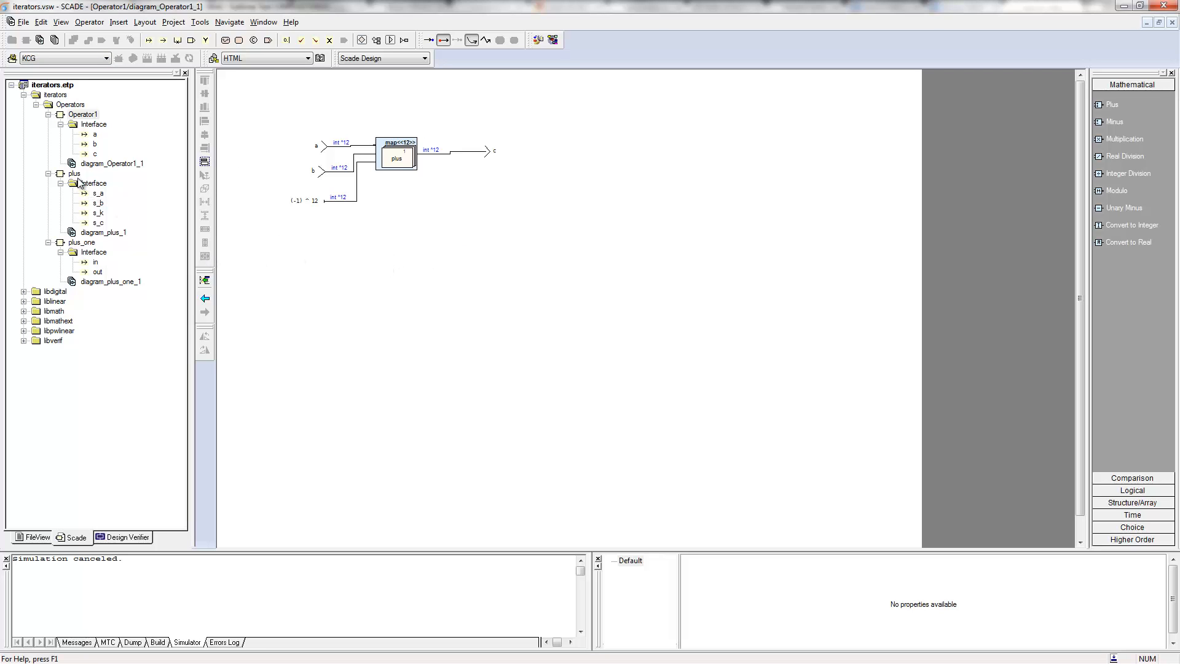
click(74, 174)
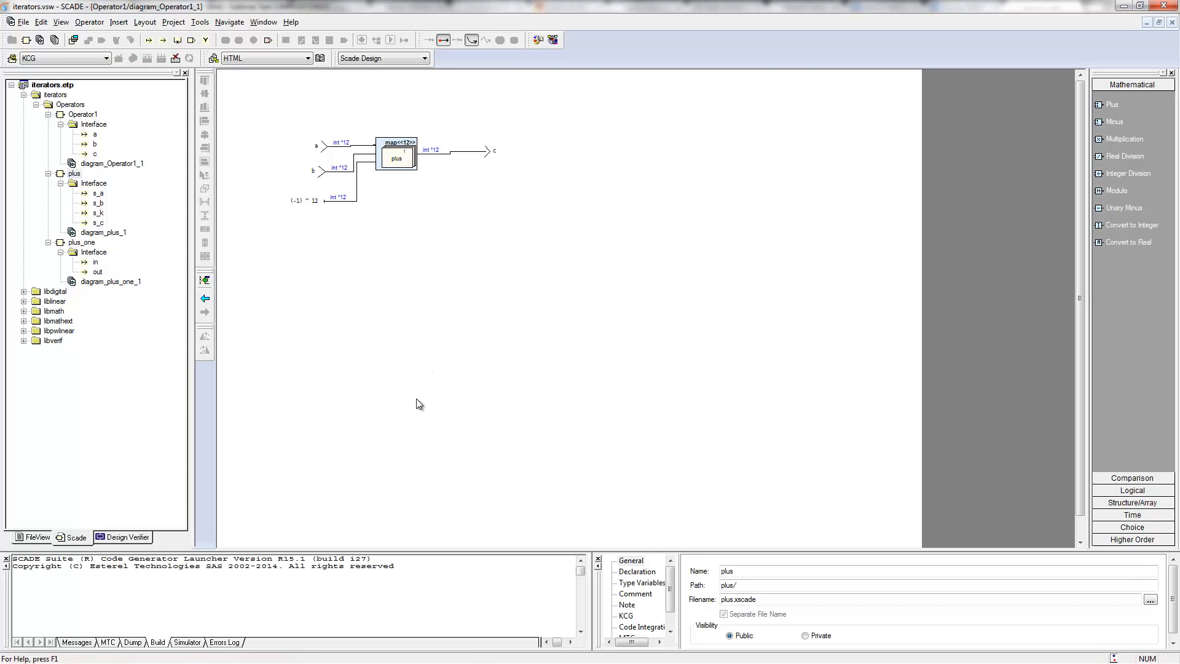
click(82, 114)
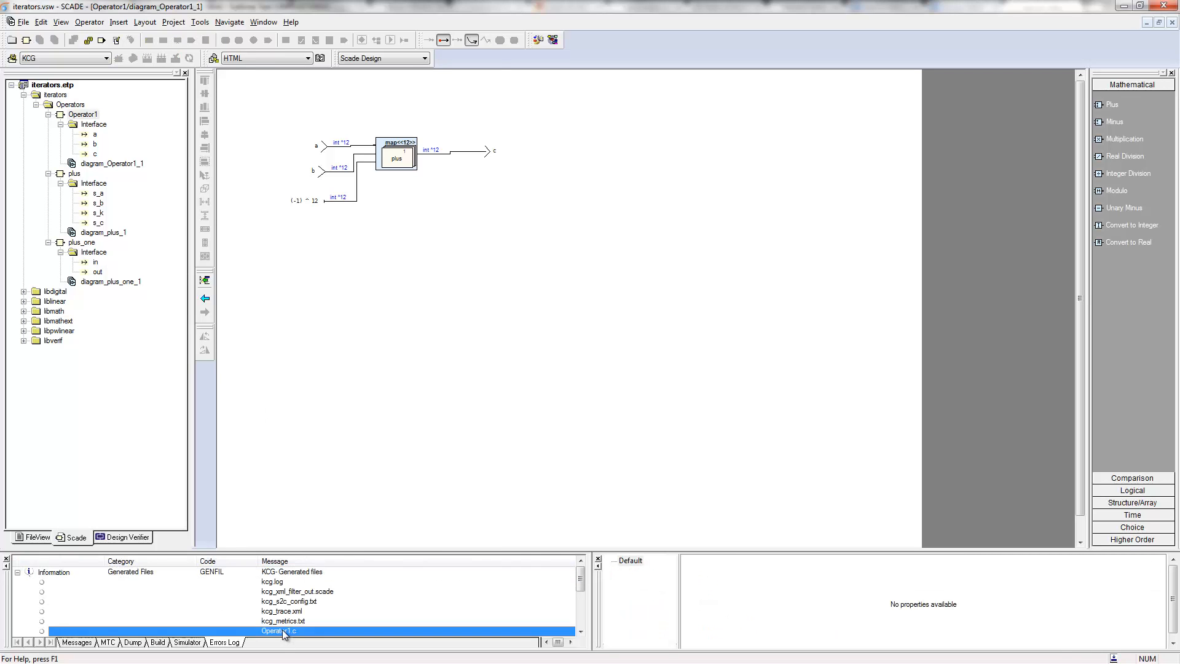
Step: Inspect Operator1.c's 12-iteration loop adding tmp = -1, then return to diagram_Operator1_1
double_click(278, 631)
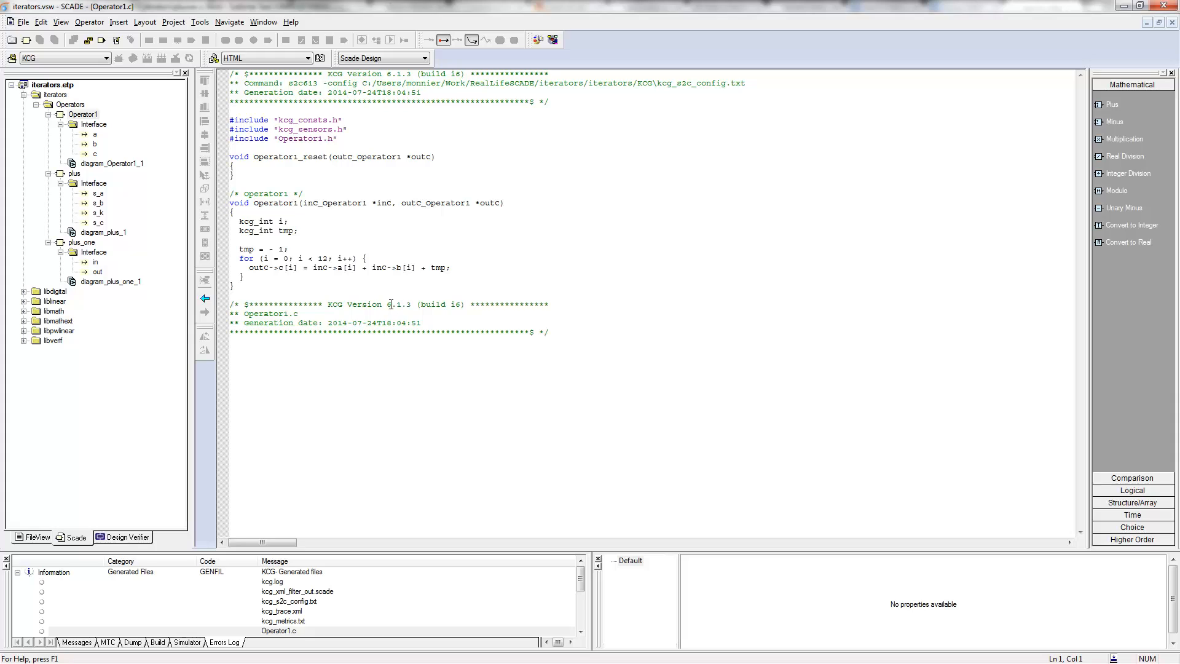
double_click(284, 231)
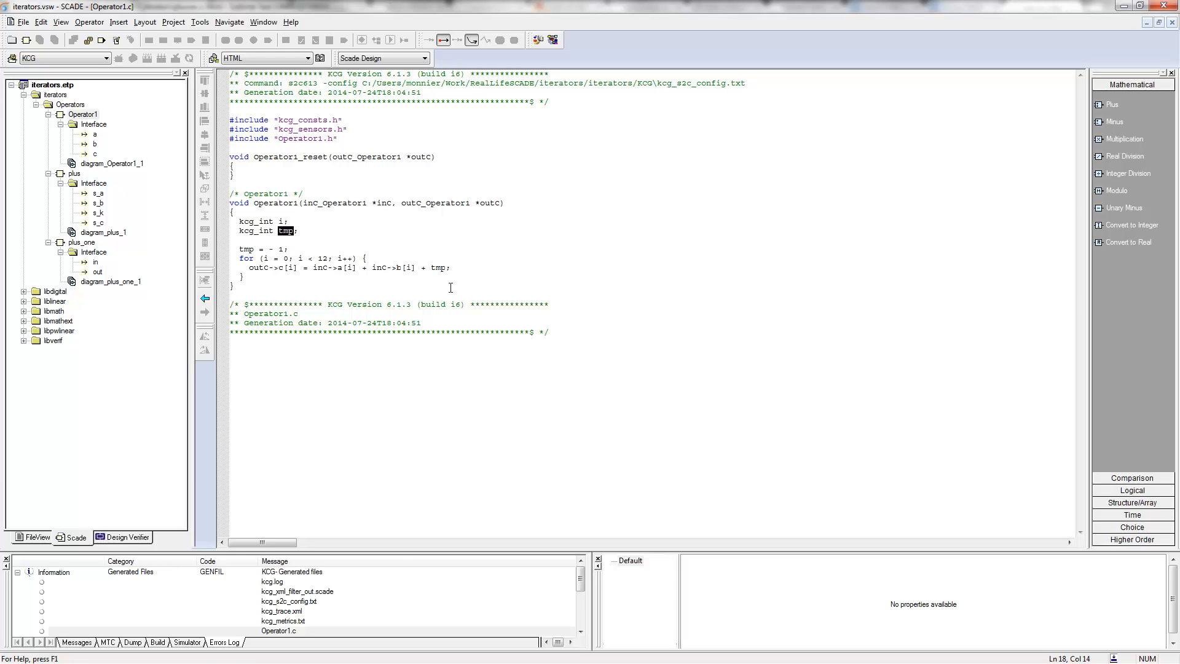
mouse_move(433, 255)
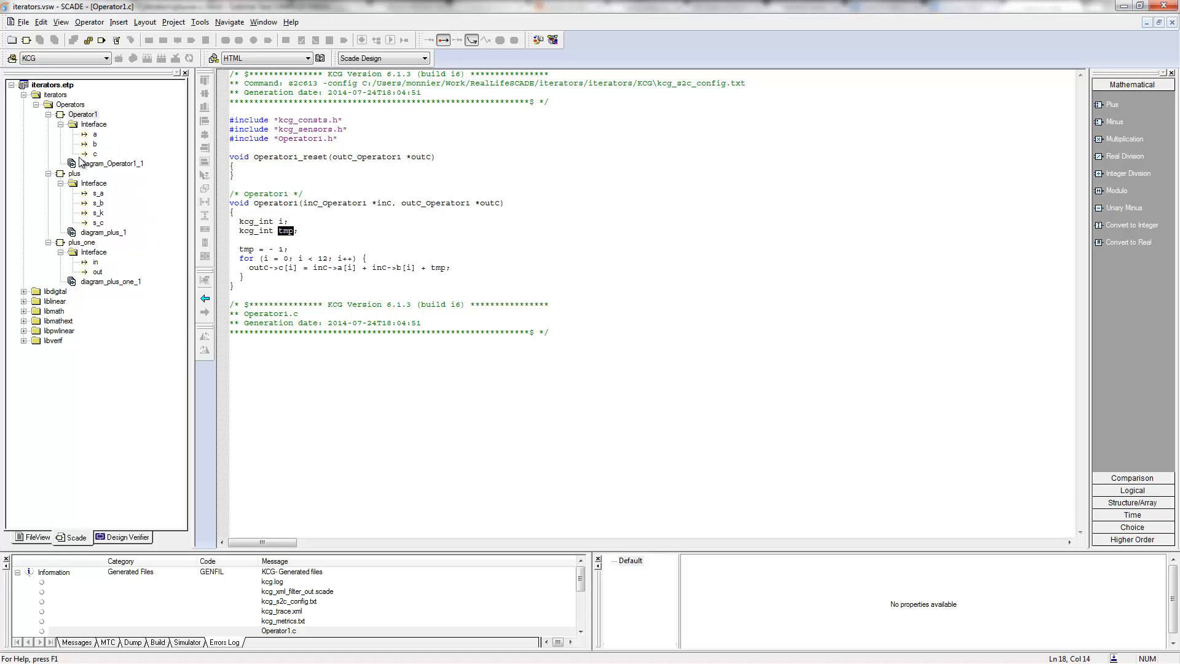
click(83, 113)
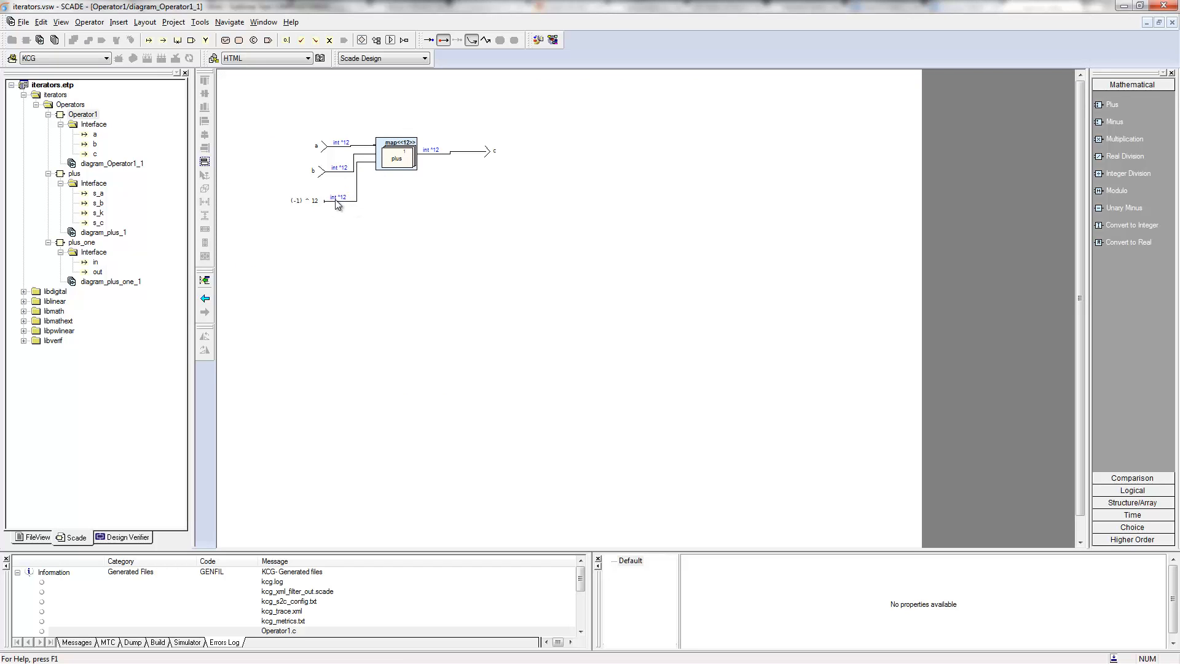
mouse_move(315, 215)
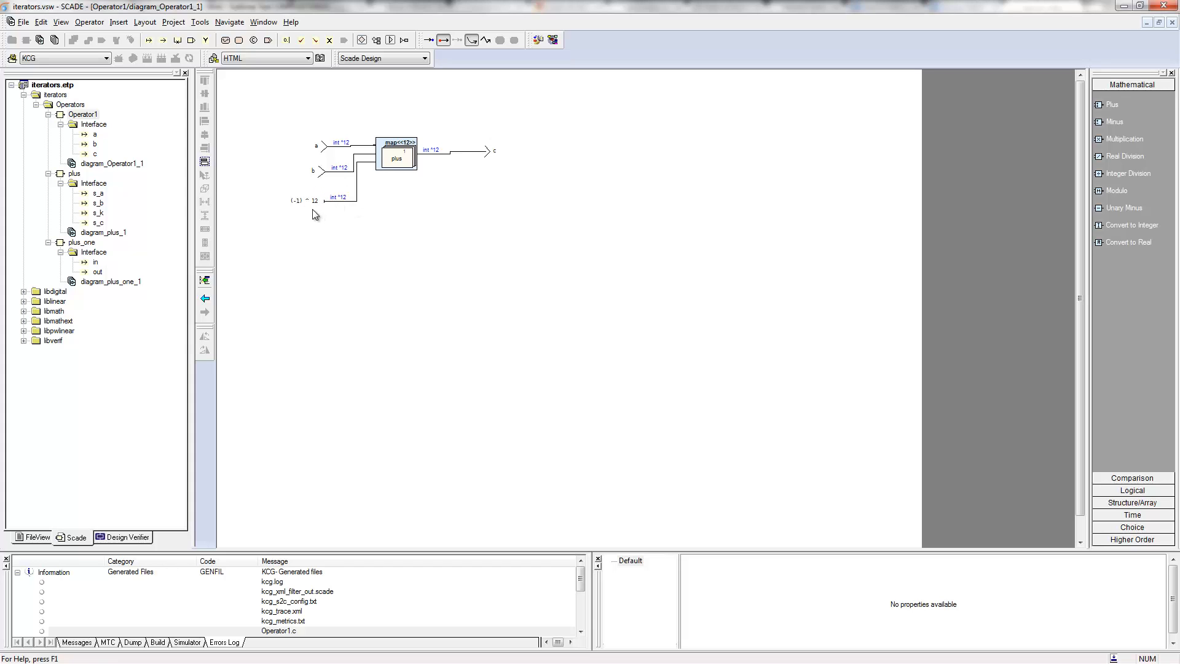
mouse_move(313, 212)
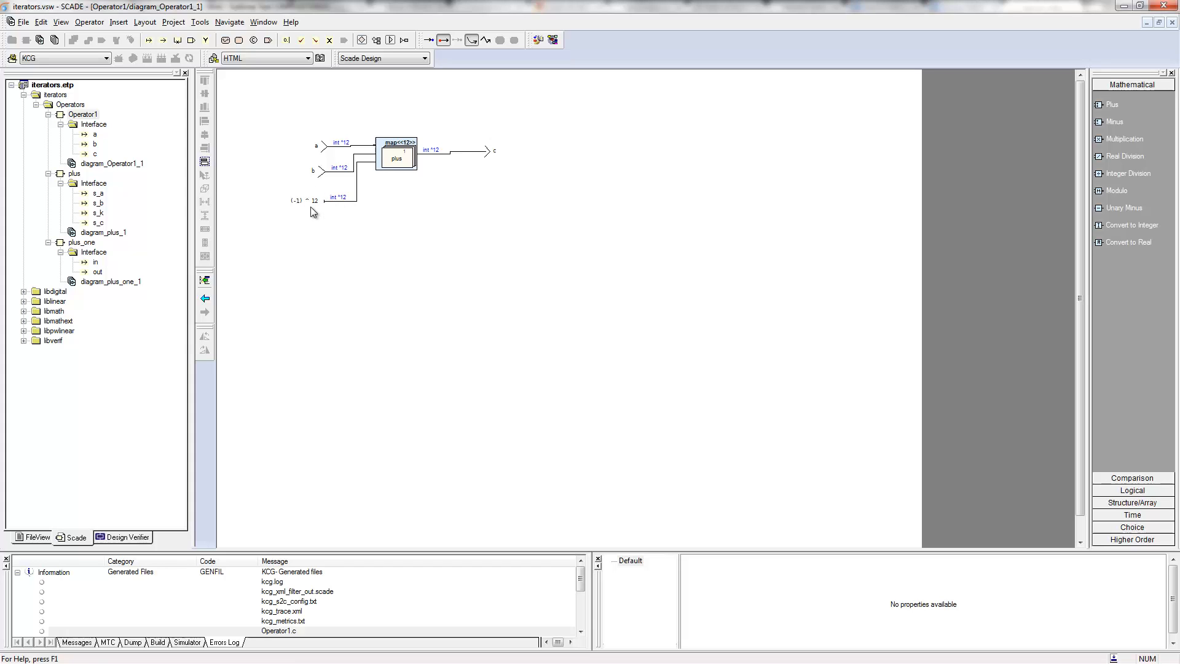
mouse_move(328, 200)
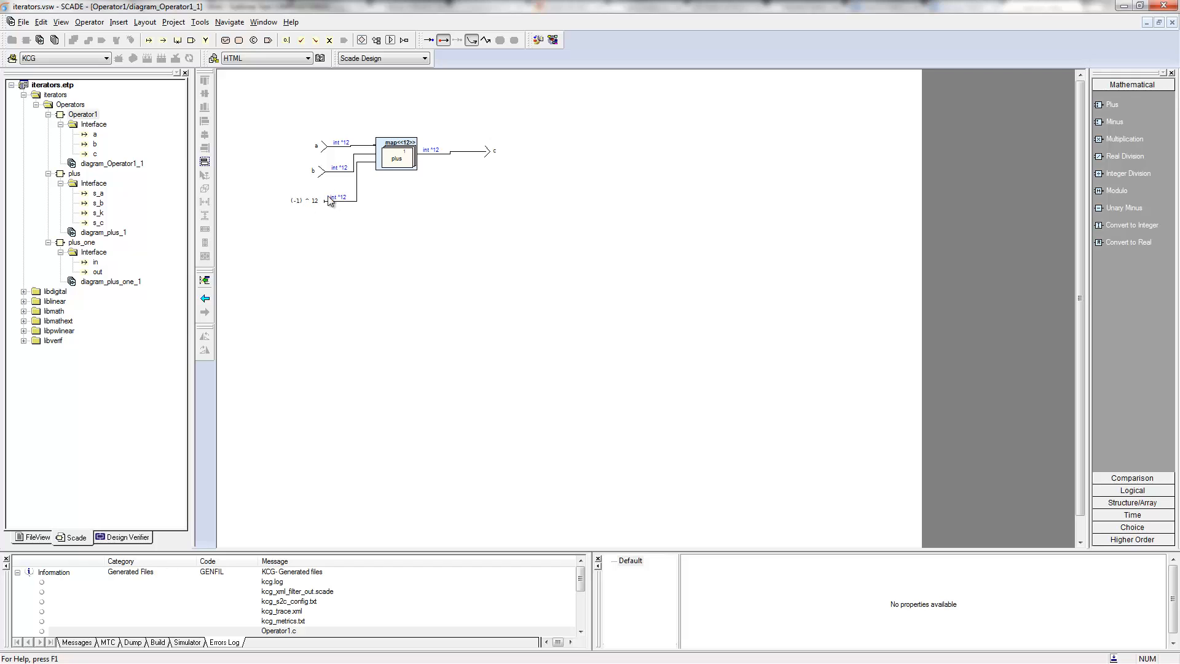
mouse_move(302, 208)
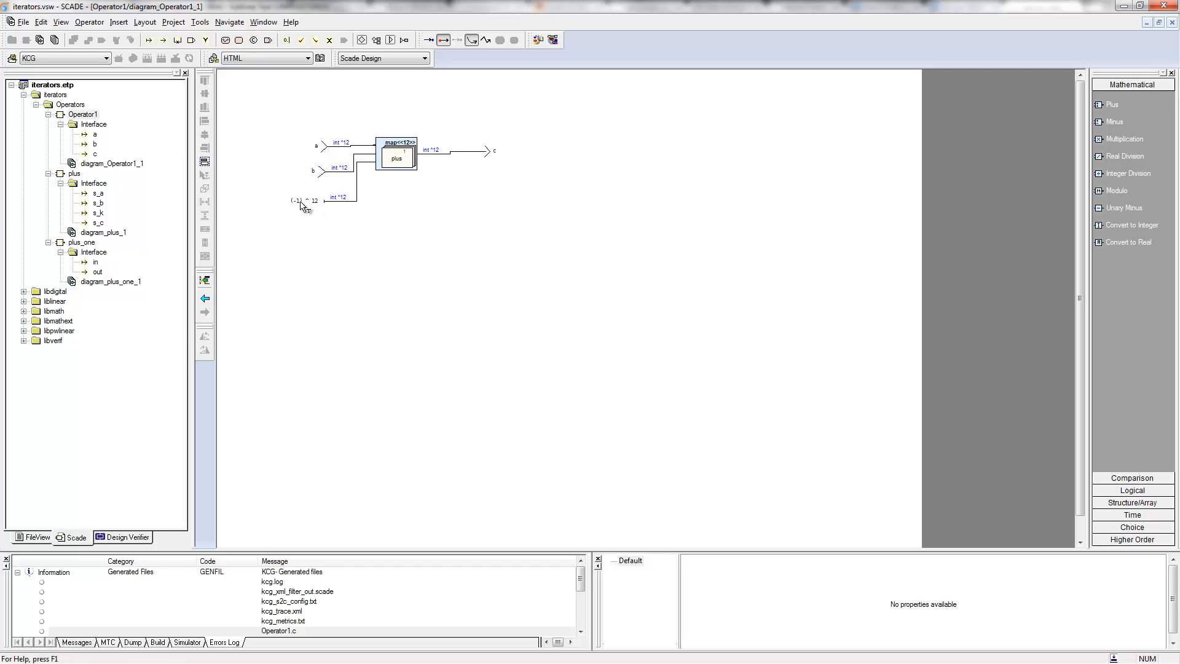
mouse_move(420, 219)
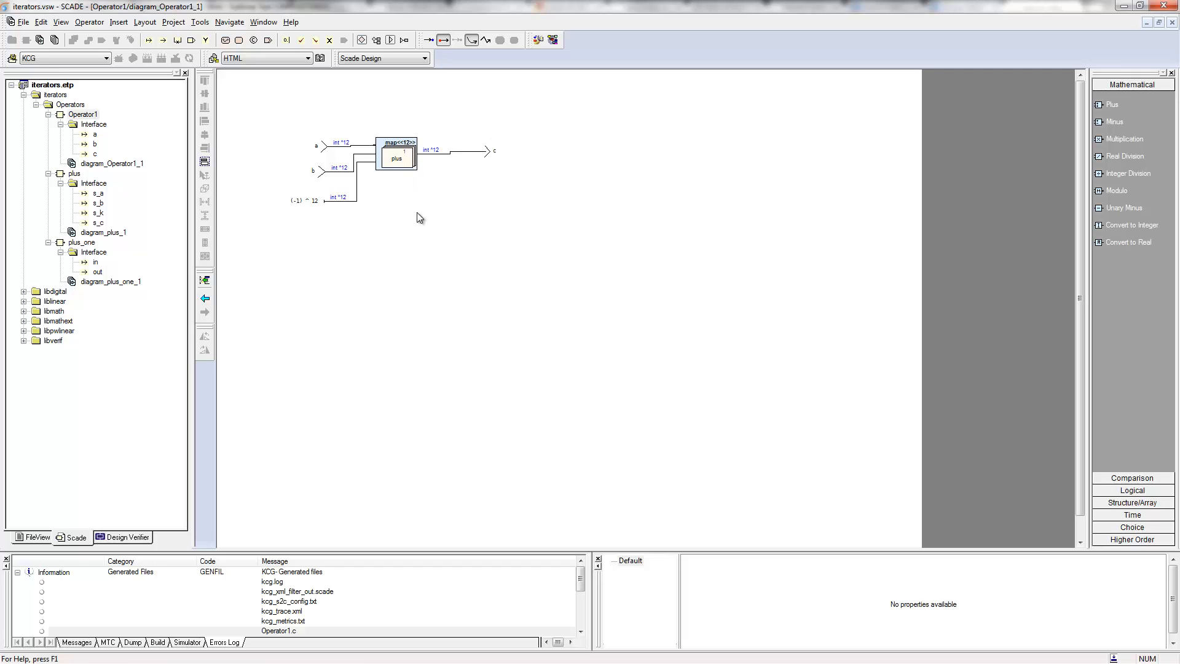